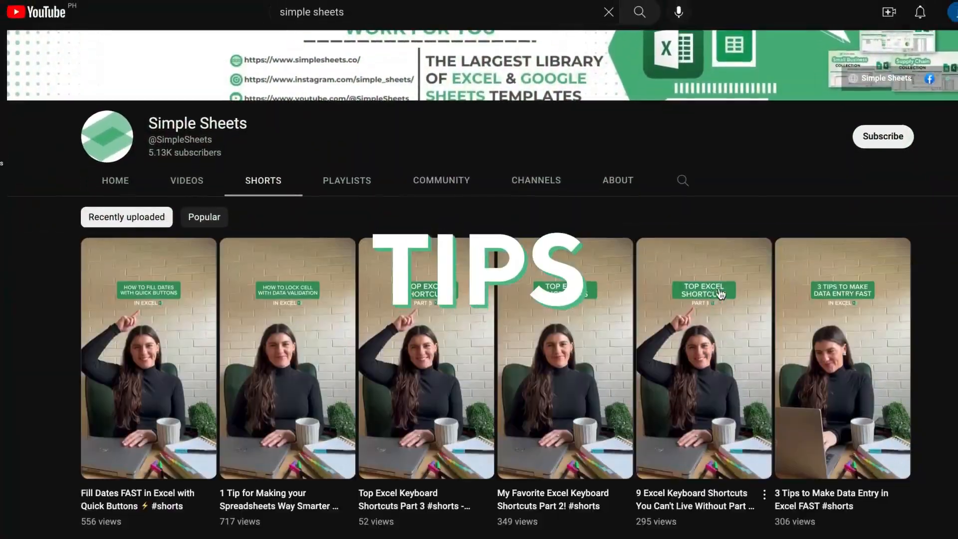
- Review the sheet descriptions, including Database, DIFOT Raw Data and step 16 on registering orders
left_click(563, 357)
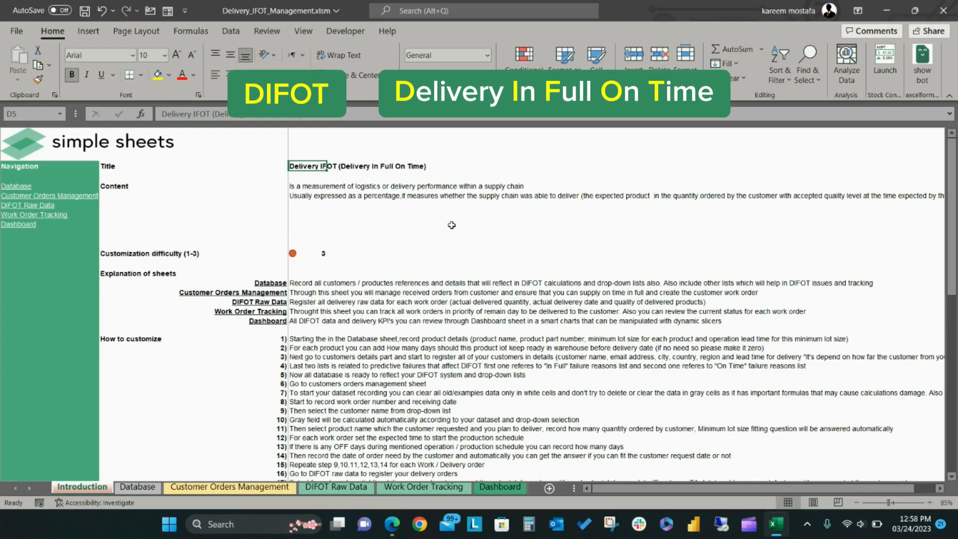
left_click(384, 223)
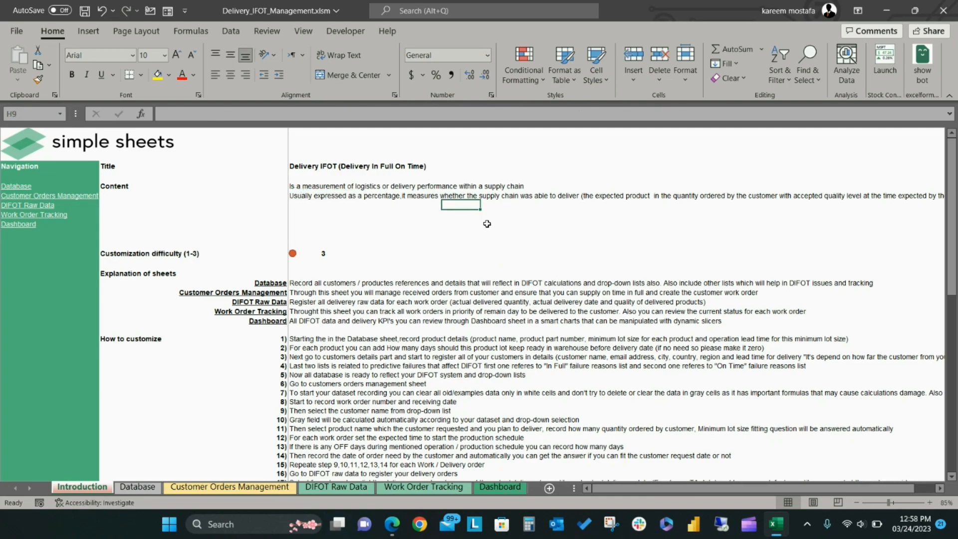
mouse_move(221, 283)
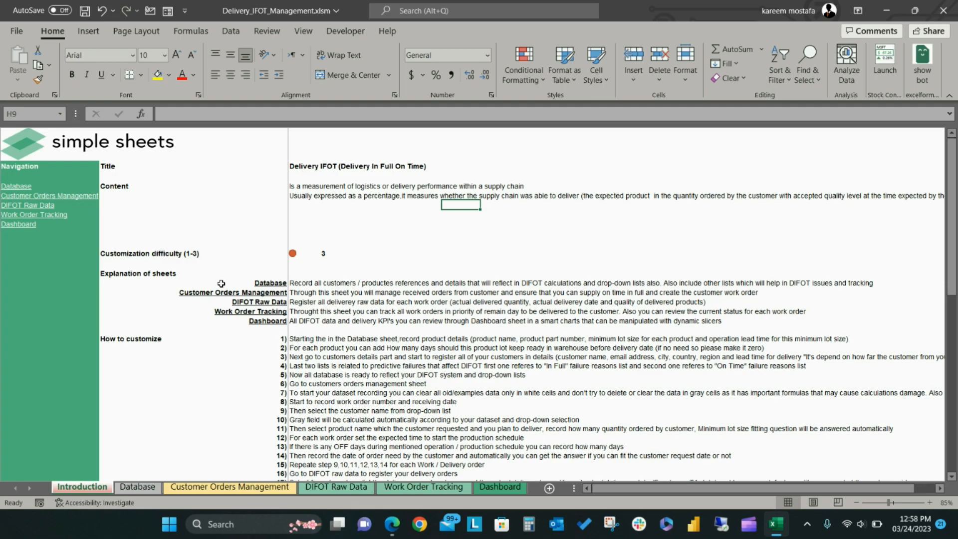
mouse_move(233, 310)
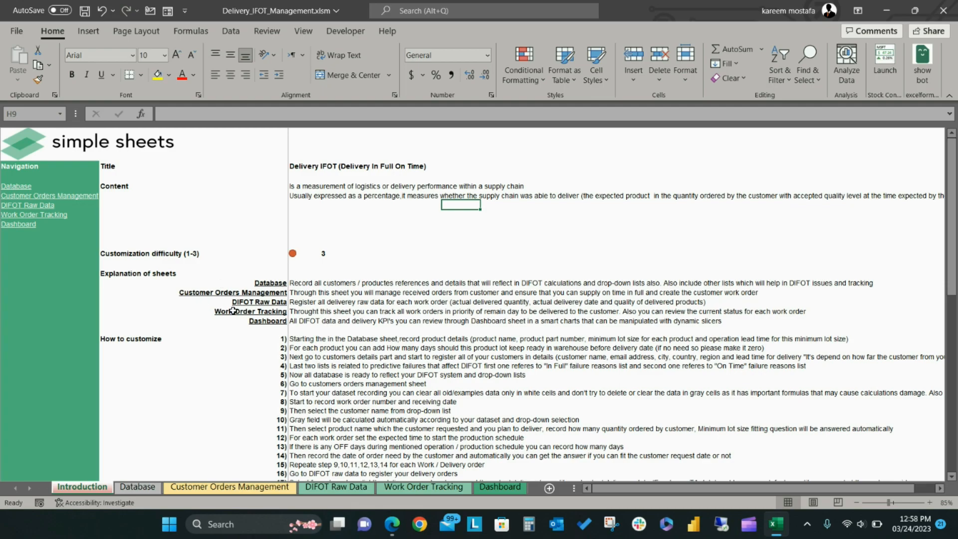
left_click(269, 283)
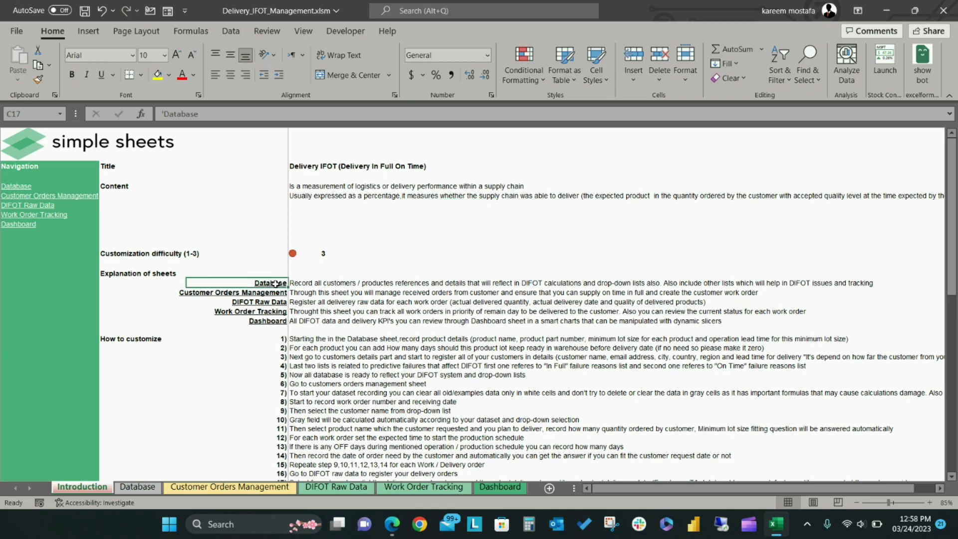
left_click(308, 302)
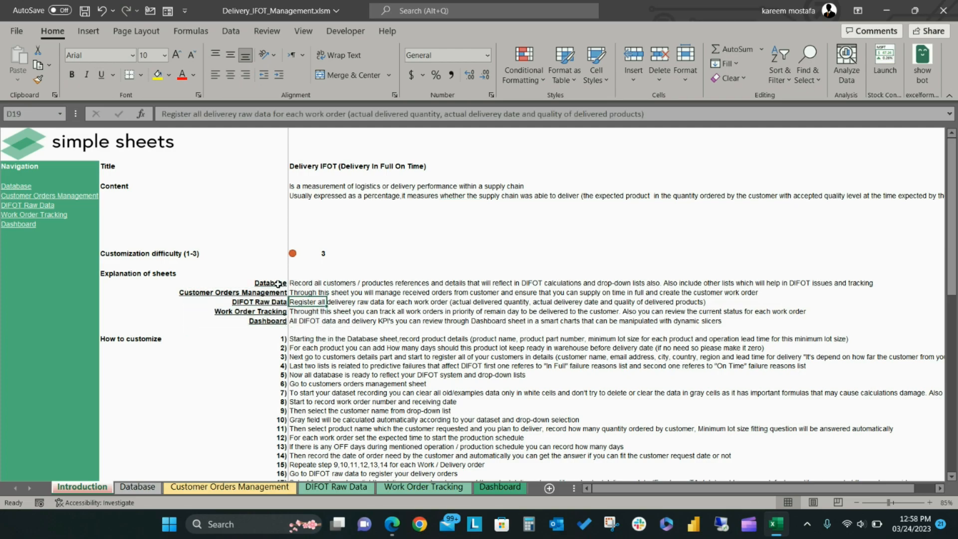
left_click(232, 291)
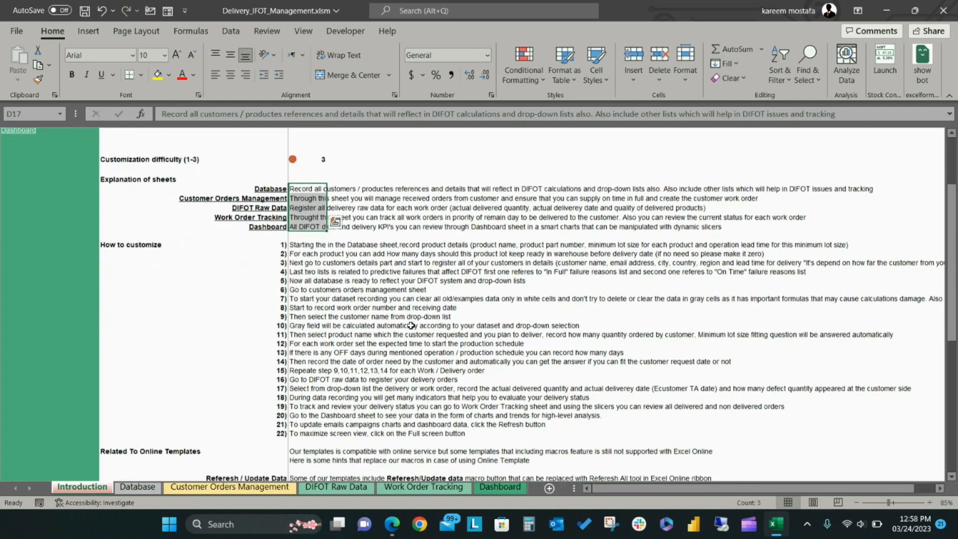
left_click(129, 226)
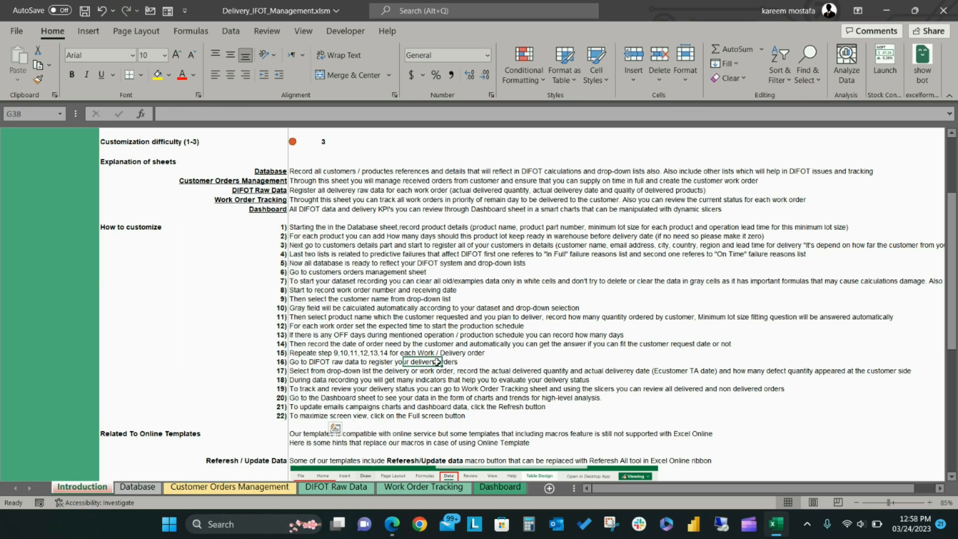
scroll("down", 3)
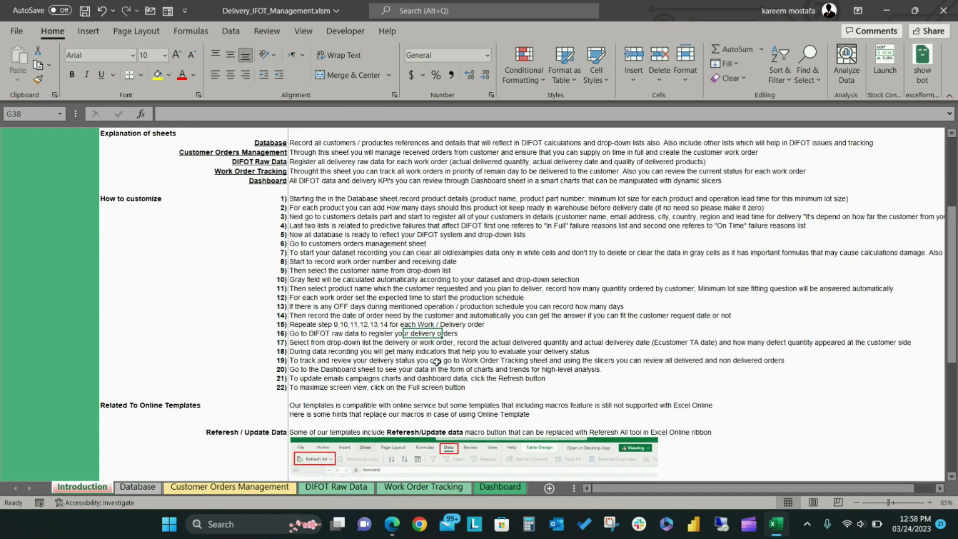
scroll("down", 3)
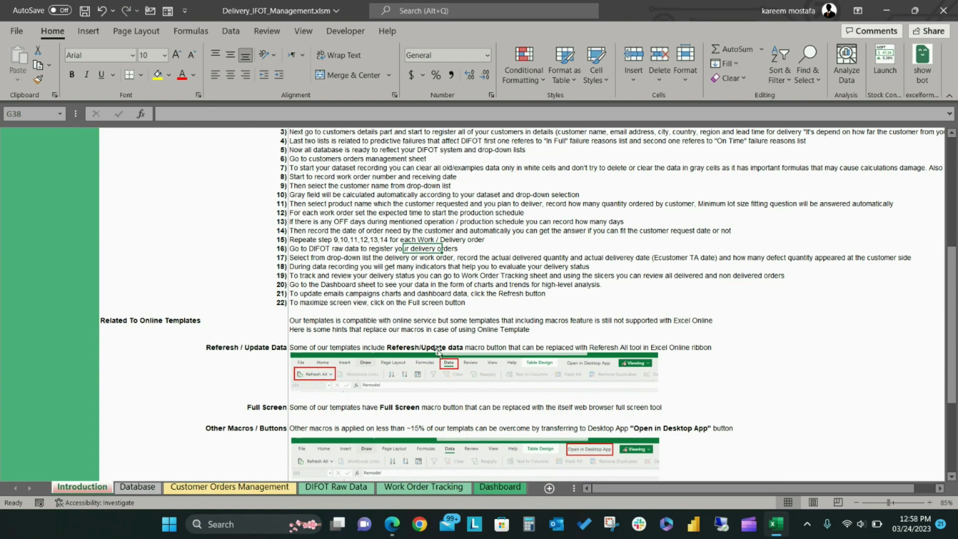
scroll("down", 3)
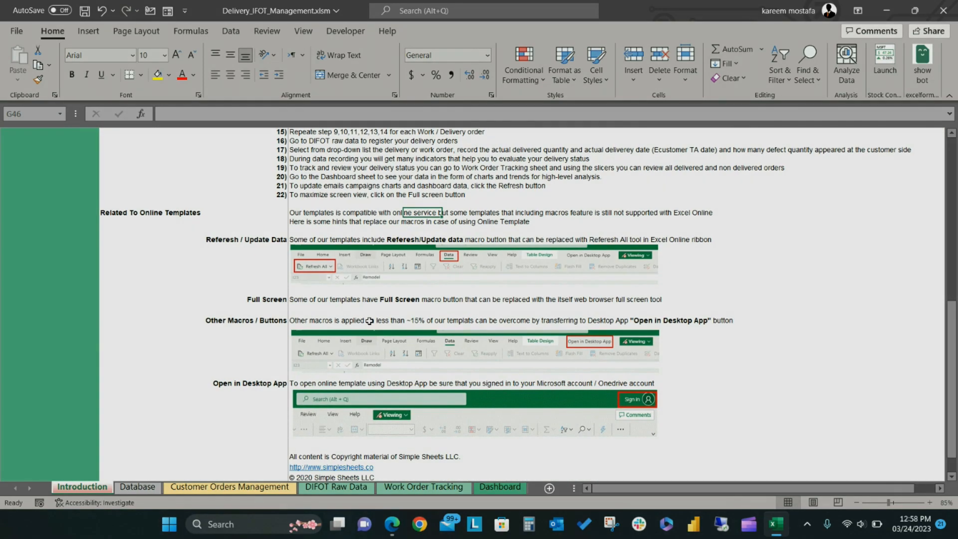
- Go over the Database sheet's product/SKU details, lead times and customer names
left_click(136, 487)
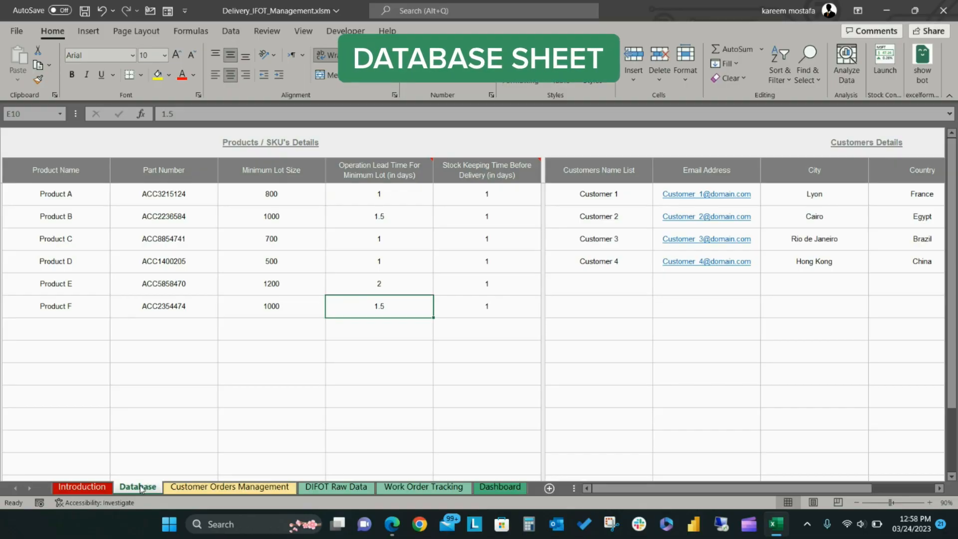
left_click(270, 141)
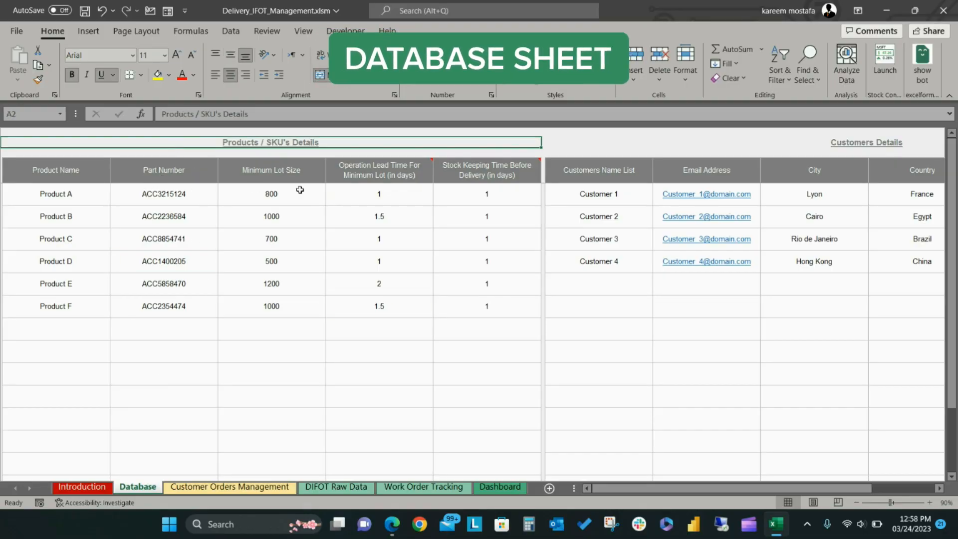
left_click(865, 142)
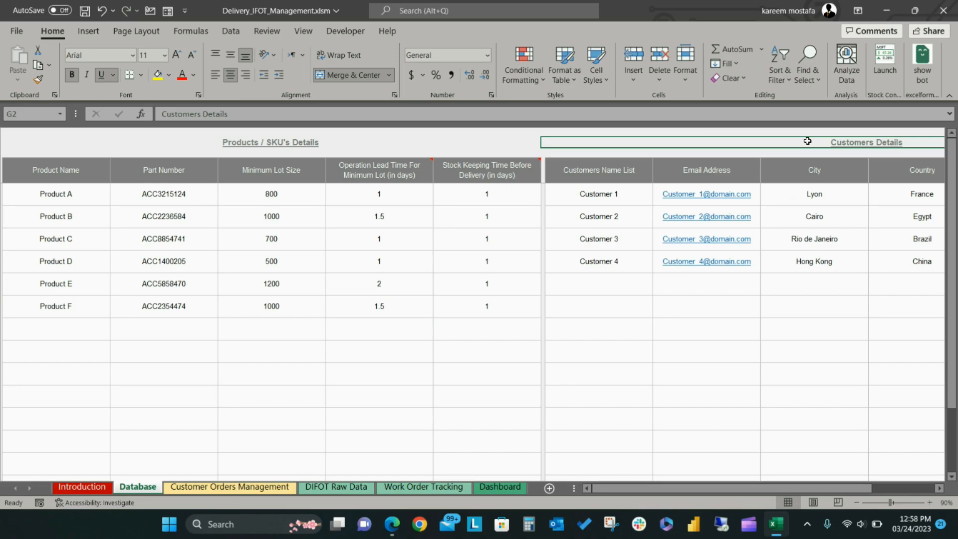
left_click(56, 169)
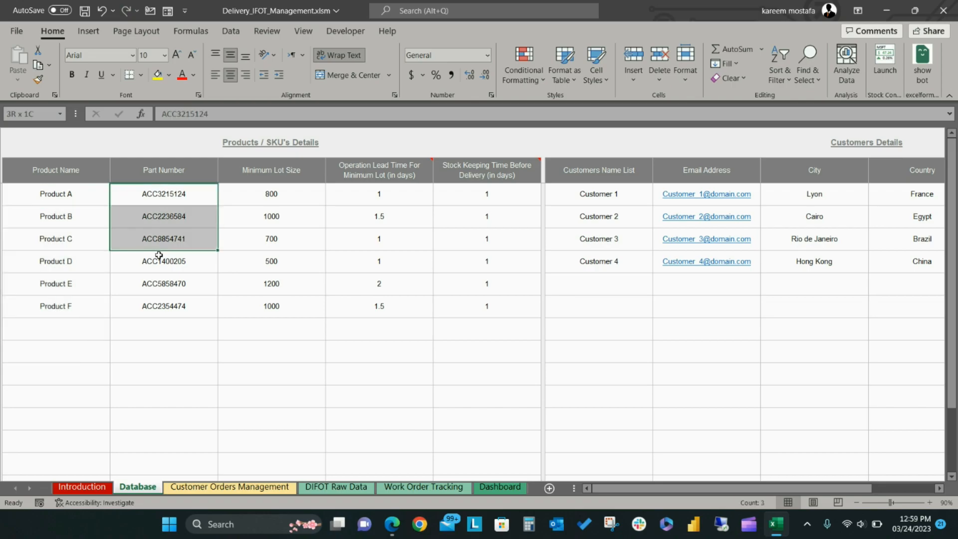
left_click(378, 193)
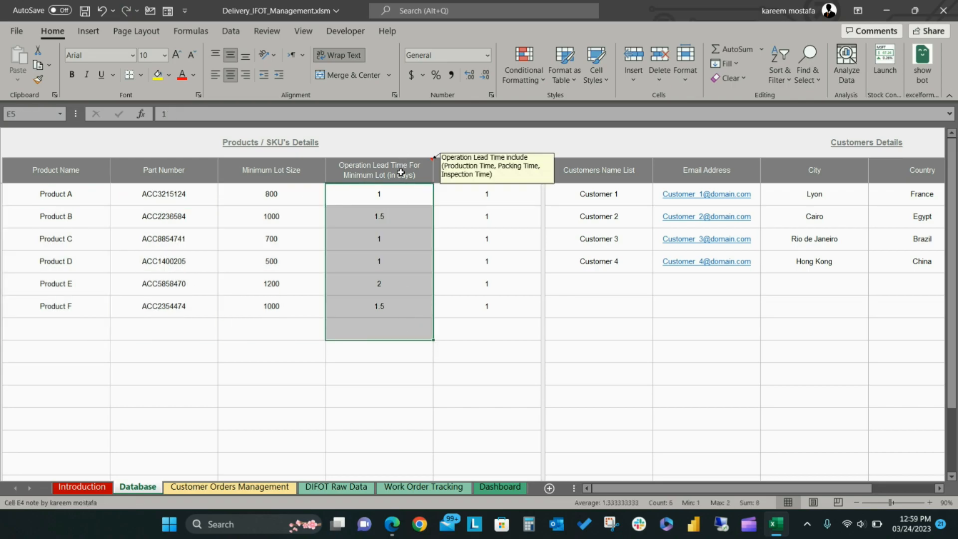
left_click(486, 194)
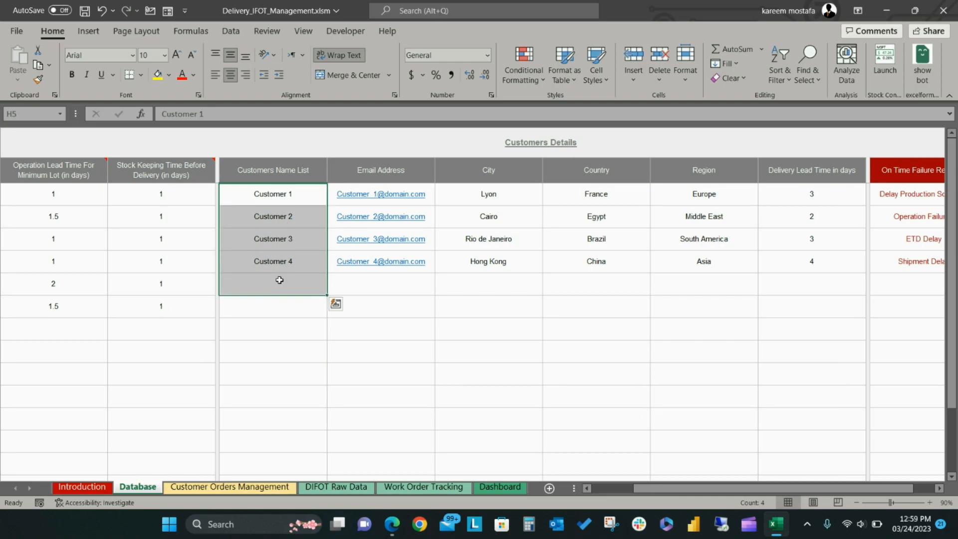
- Add Customer 5 below Customer 4, then look at the In Full Failure Reasons list
left_click(272, 283)
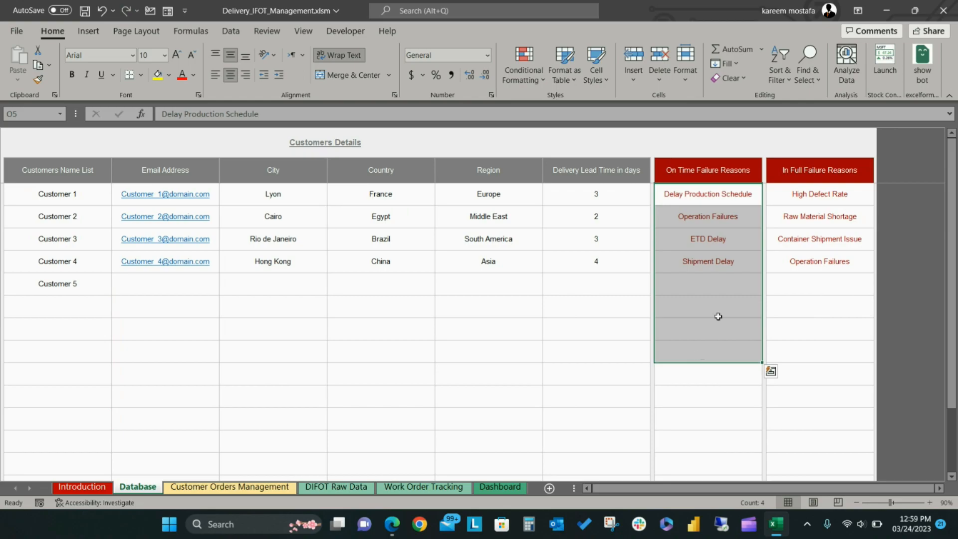
left_click(818, 169)
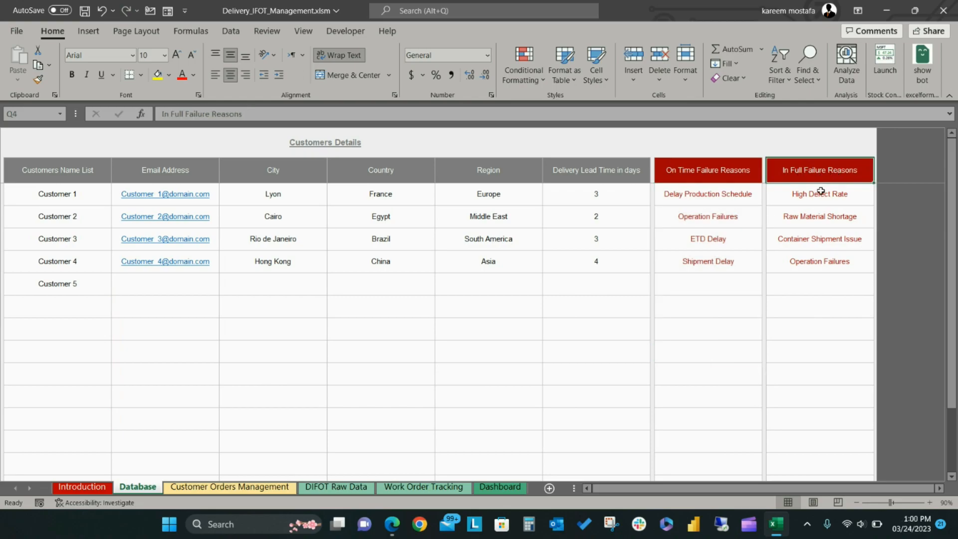
left_click(707, 283)
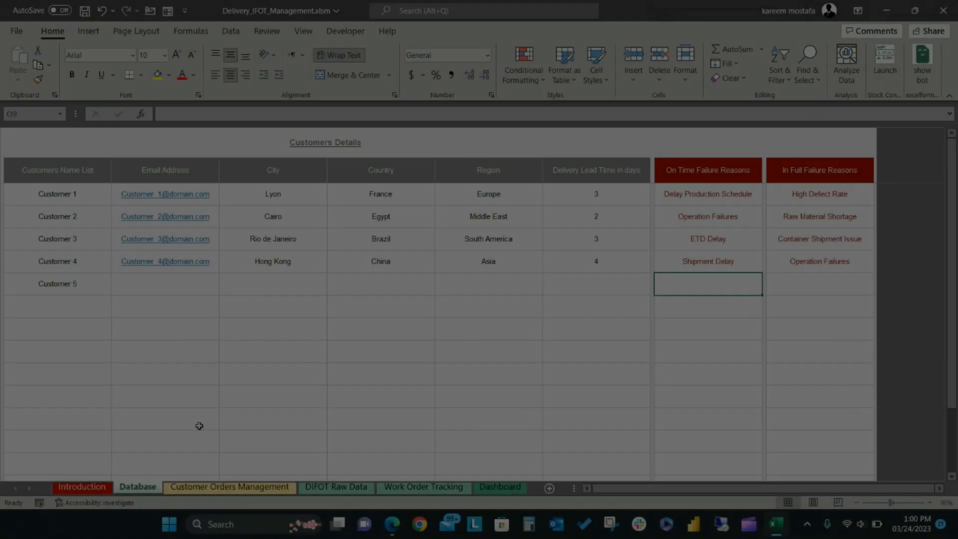
- Create work order WO-12445 for Customer 3 with Product E (part ACC5858470)
left_click(229, 487)
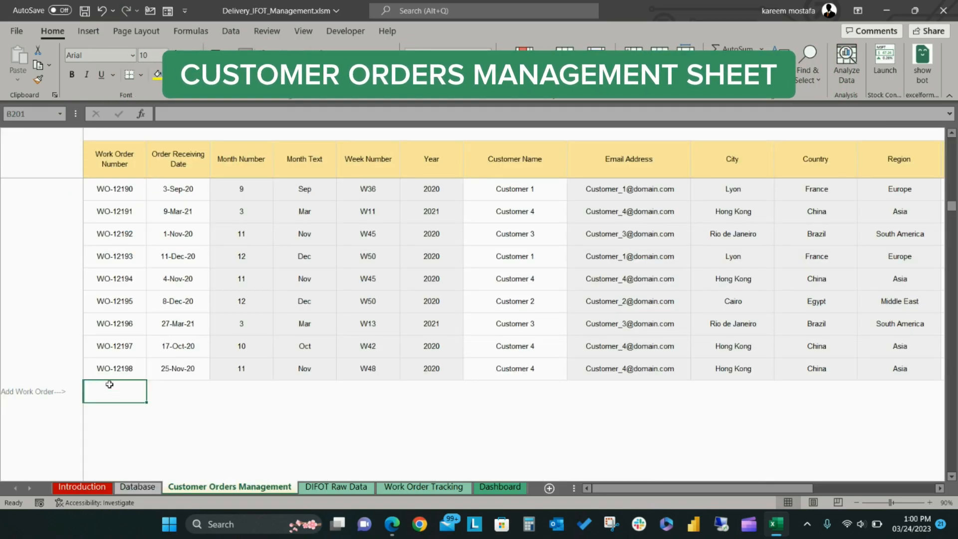
type("WO-12445")
left_click(179, 391)
type("1-Mar-23")
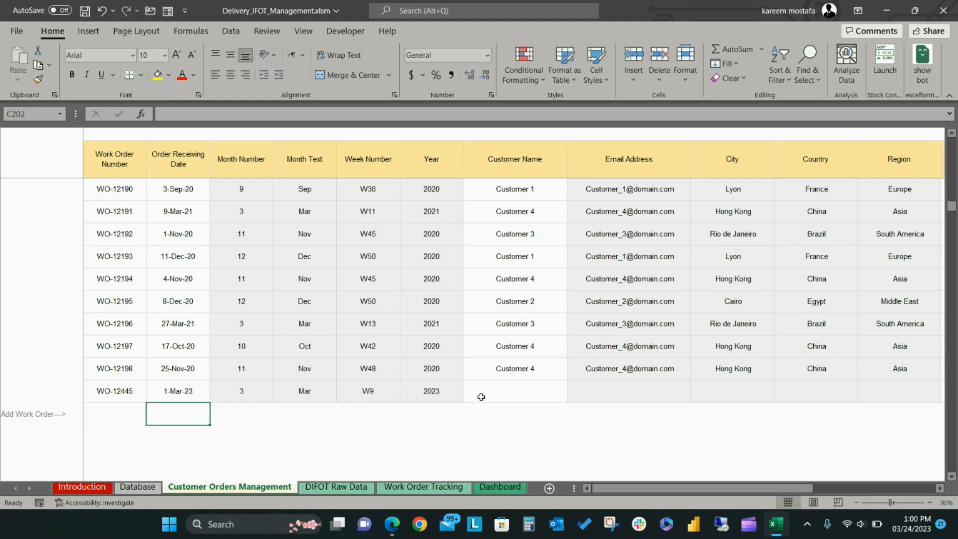
left_click(515, 391)
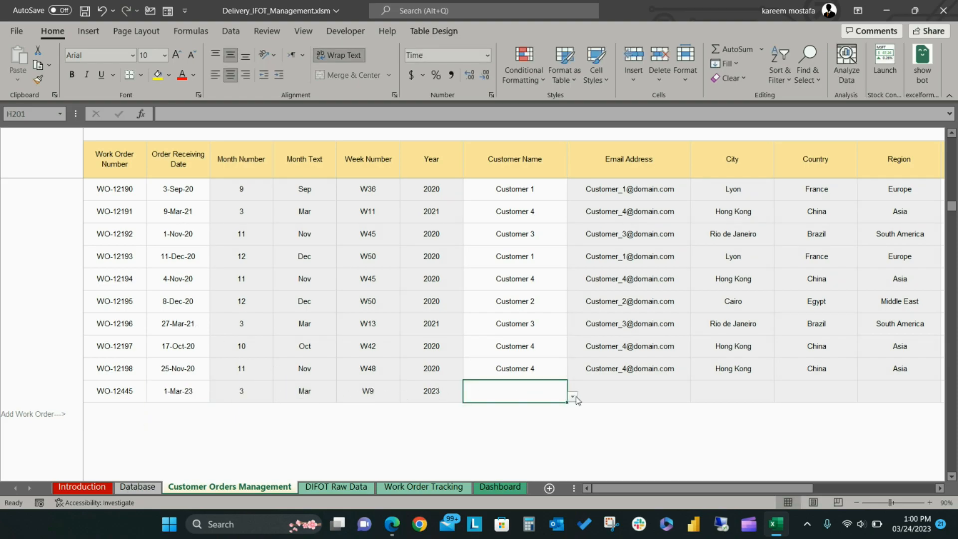
left_click(571, 396)
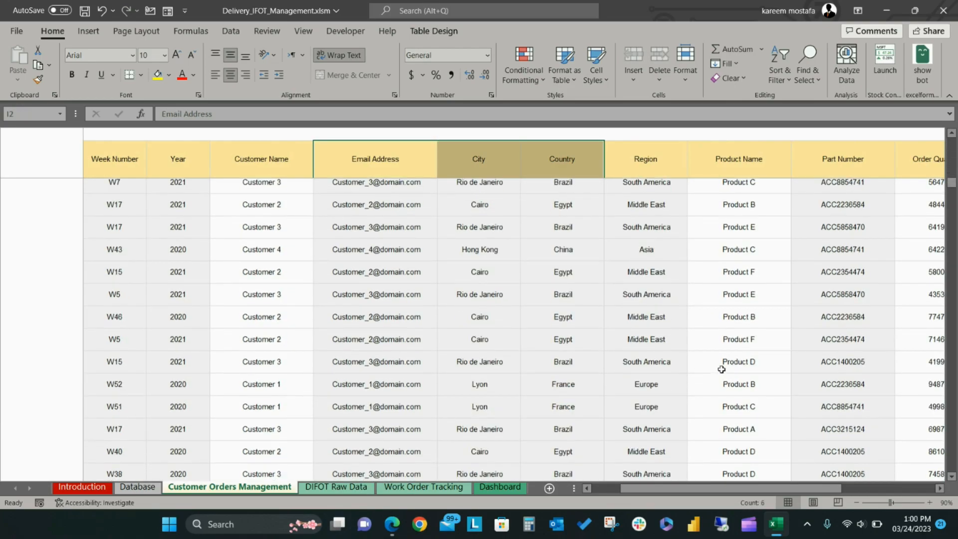
scroll("down", 3)
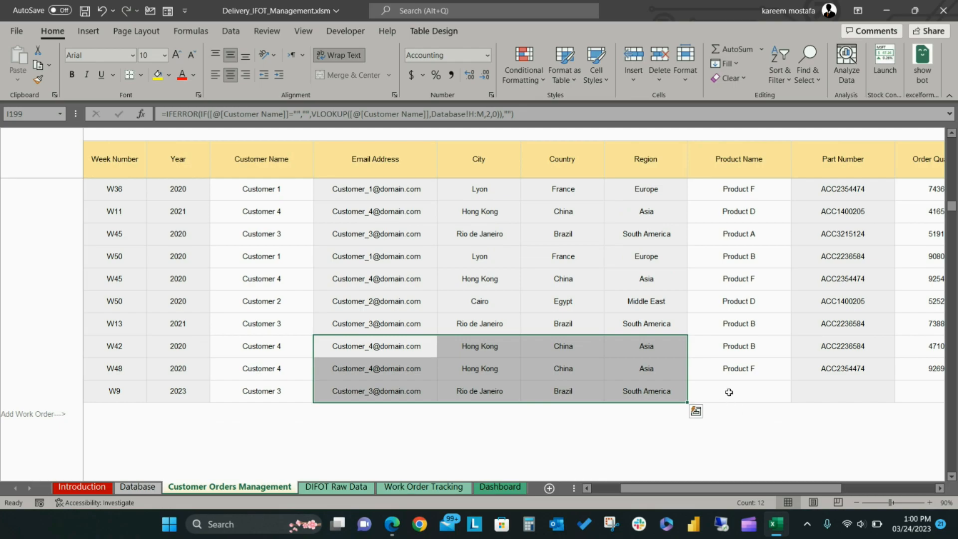
left_click(738, 391)
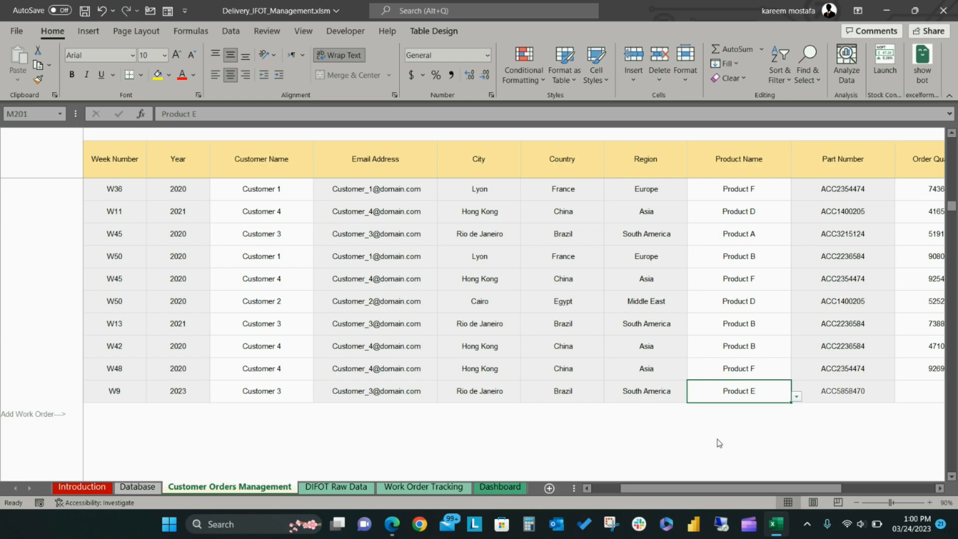
- Enter order quantity 1500 and a production schedule start date of 12-Mar-23
scroll("right", 3)
type("1")
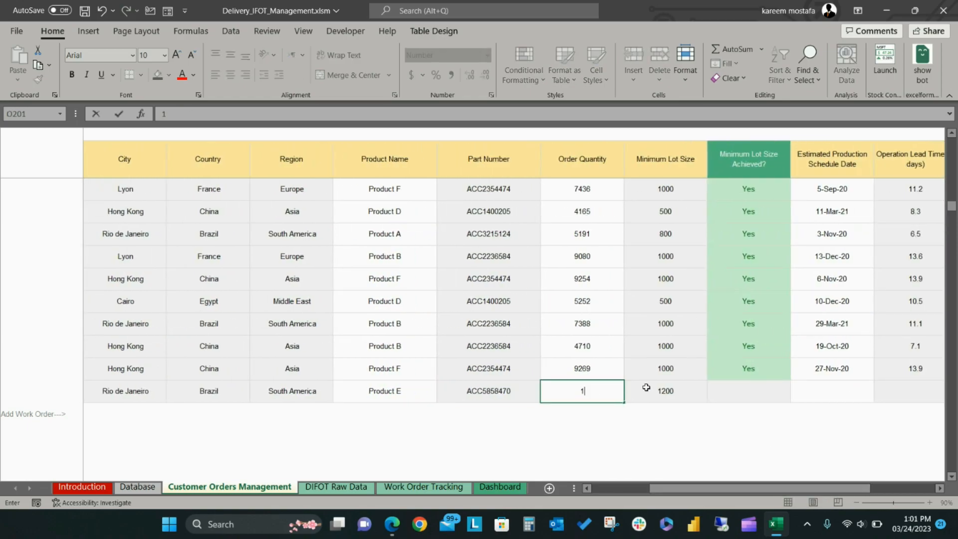
type("500")
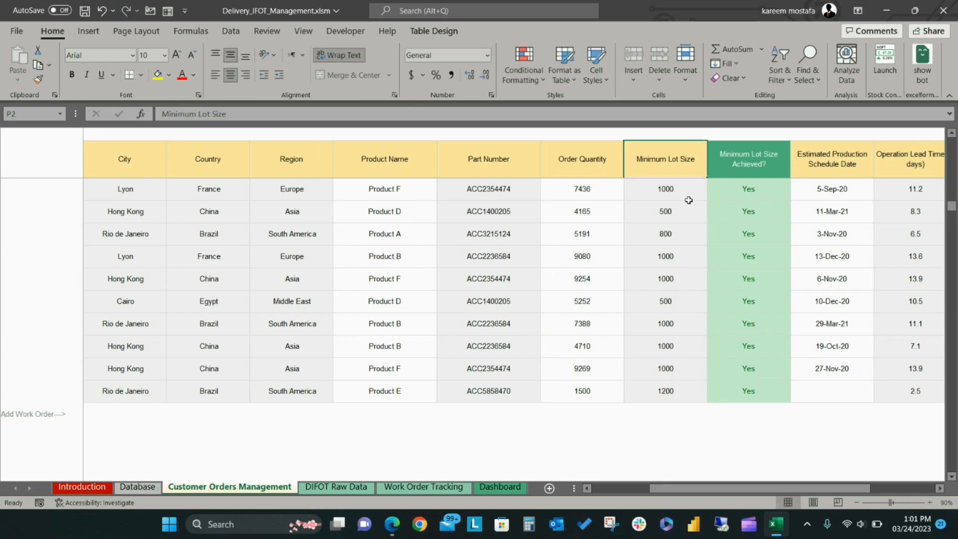
left_click(581, 391)
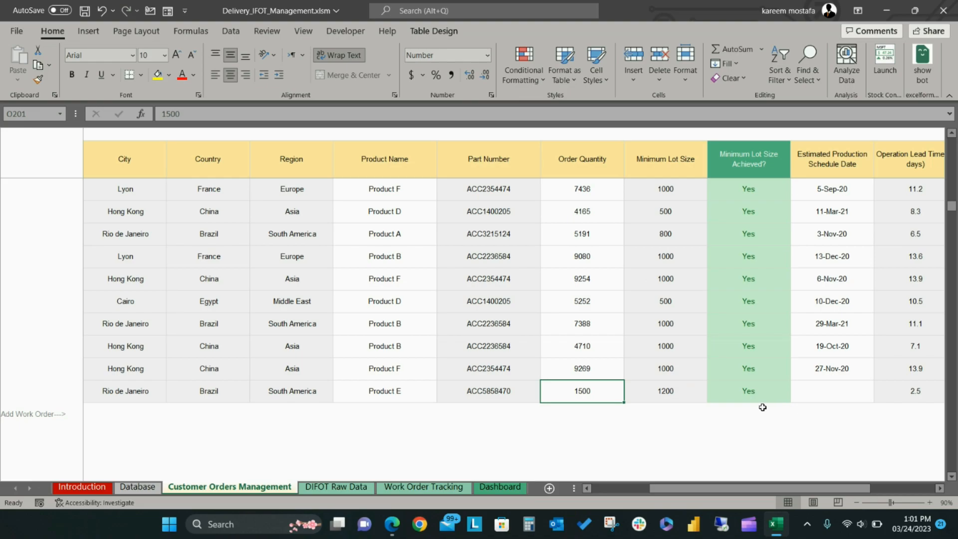
left_click(748, 390)
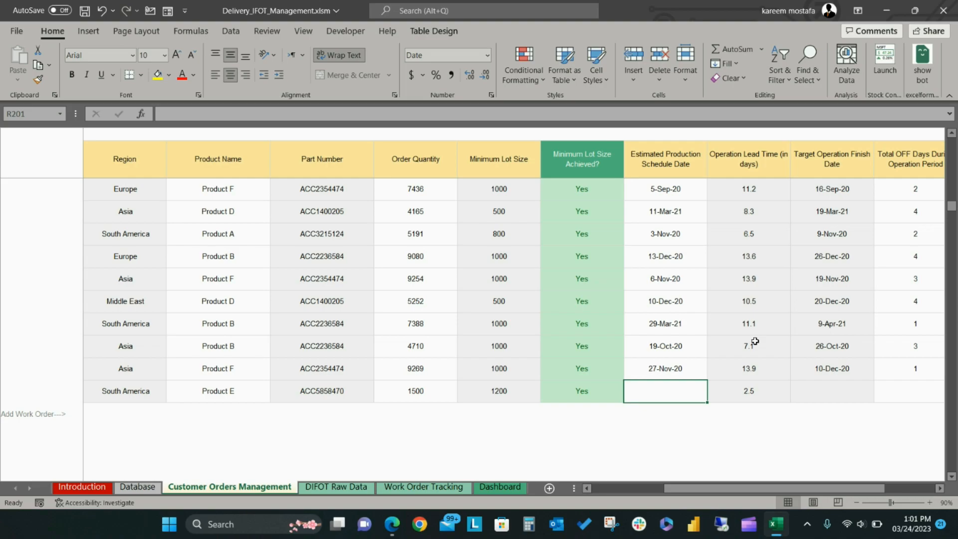
type("3/1")
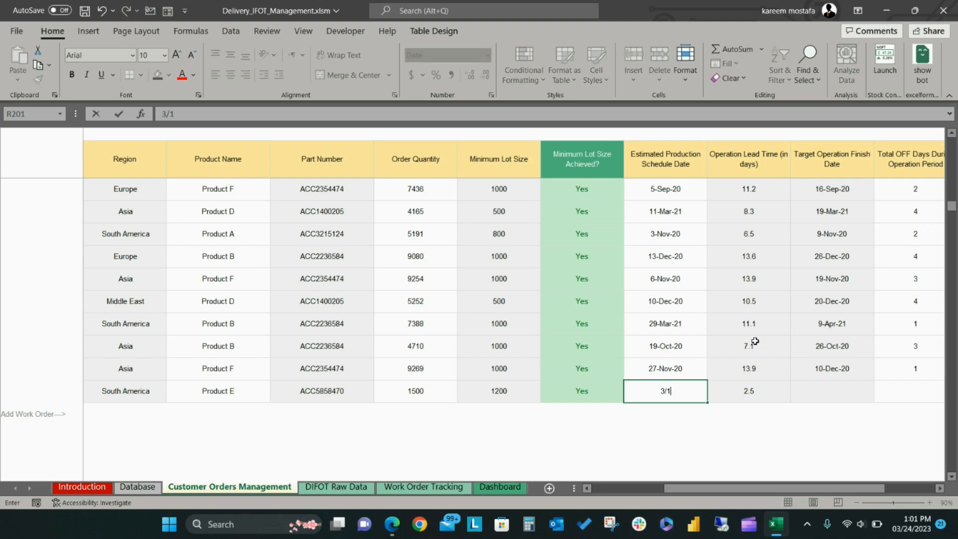
key("enter")
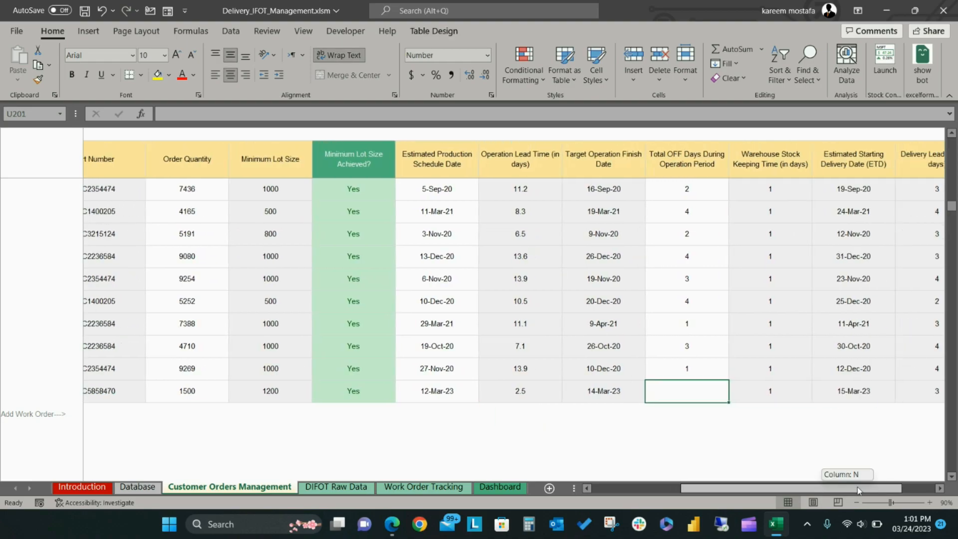
- Enter 1 off day and a customer required date of 20-Mar-23, confirming the order fits
type("1")
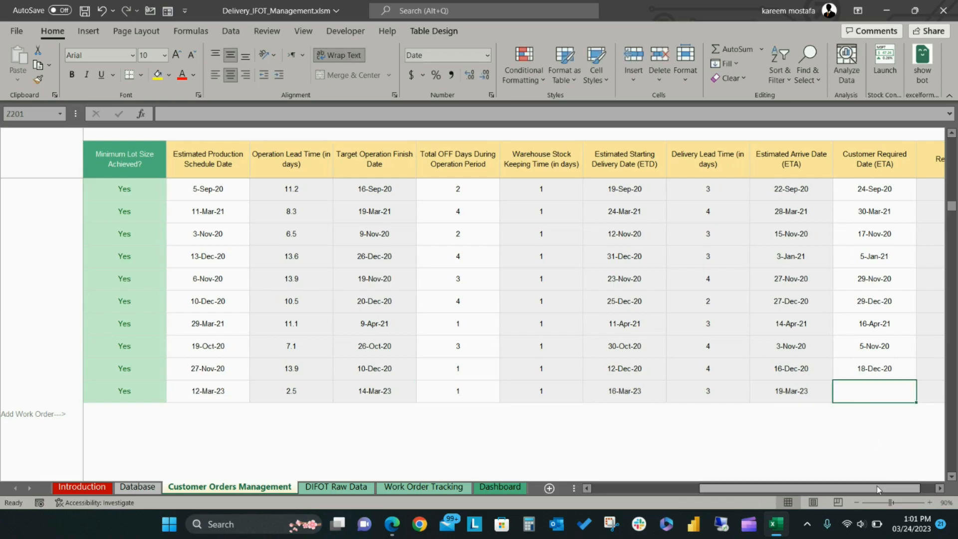
scroll("right", 3)
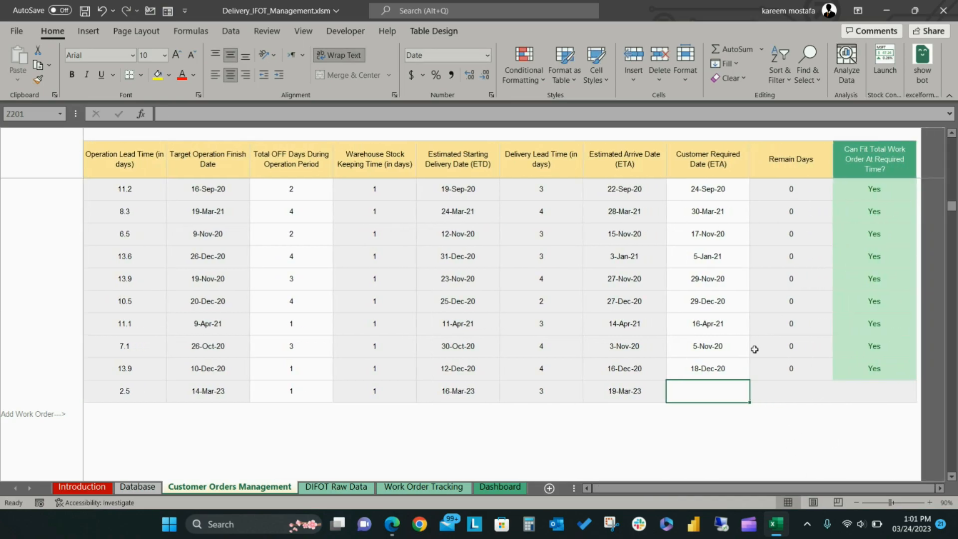
type("3/")
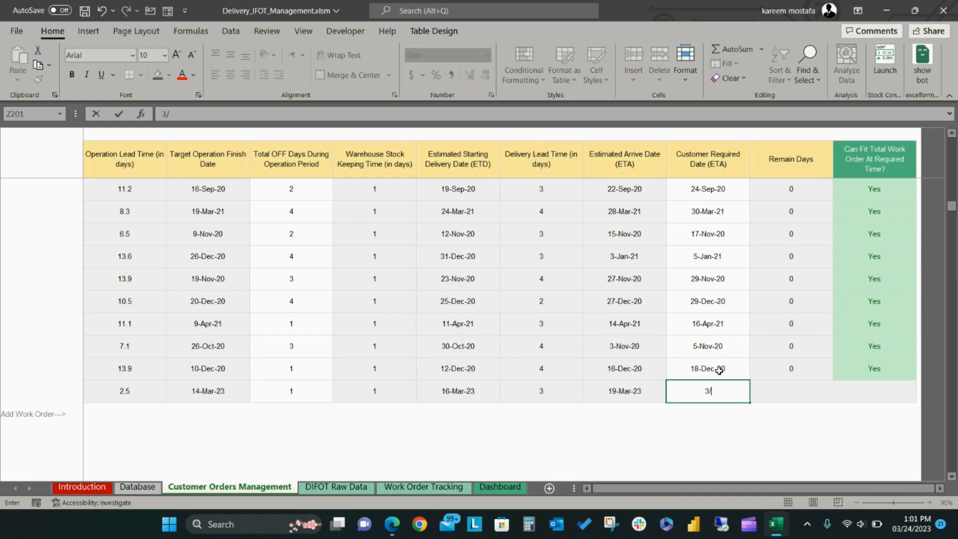
key("Return")
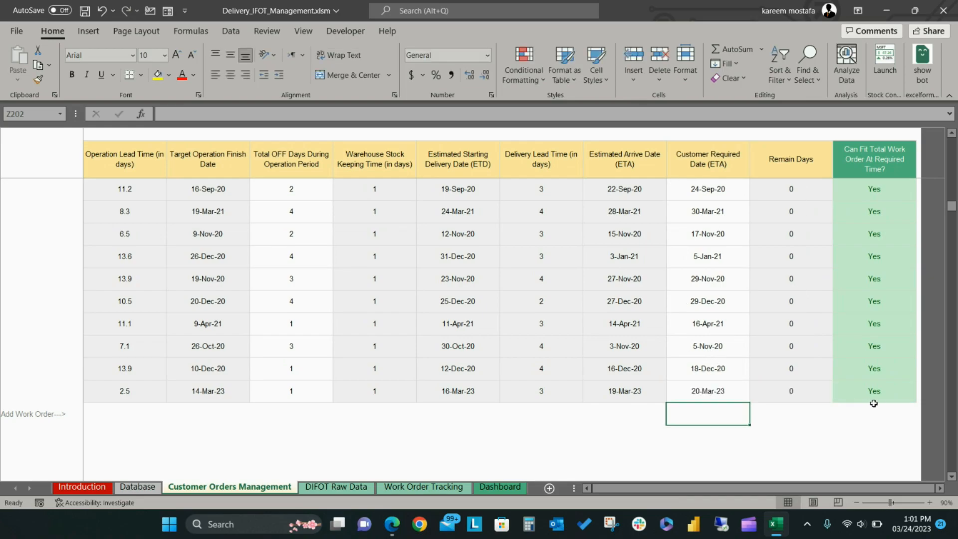
left_click(873, 390)
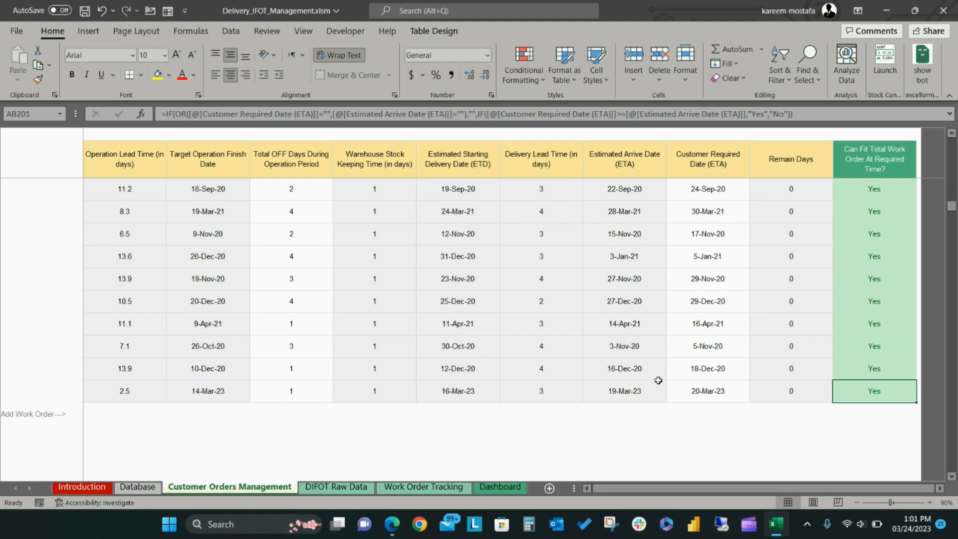
mouse_move(362, 379)
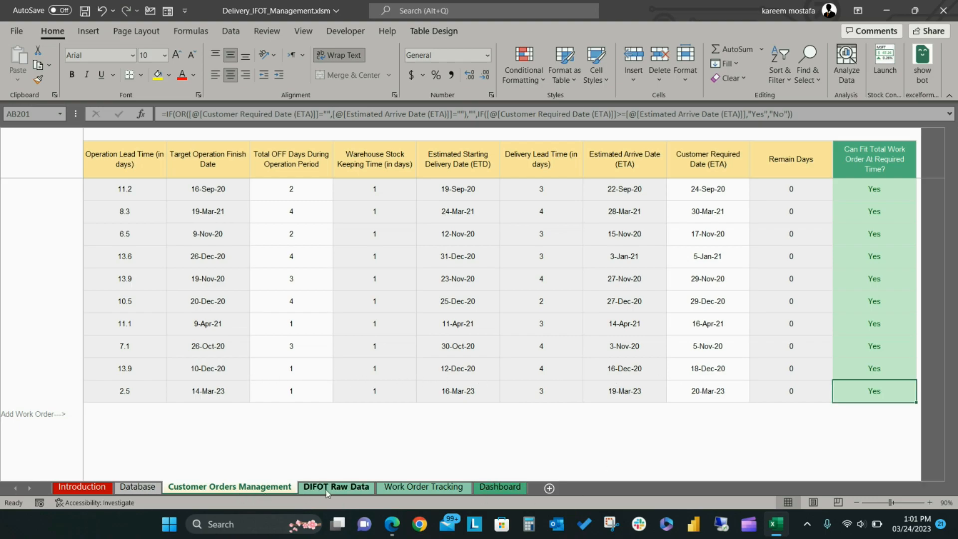
- Show DIFOT Raw Data scrolled to its last order, WO-12198
left_click(336, 487)
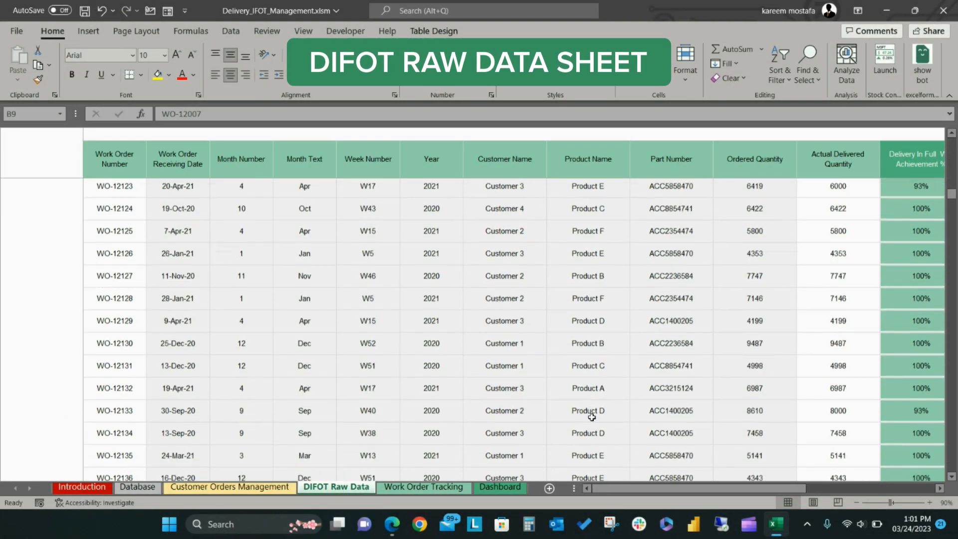
scroll("down", 3)
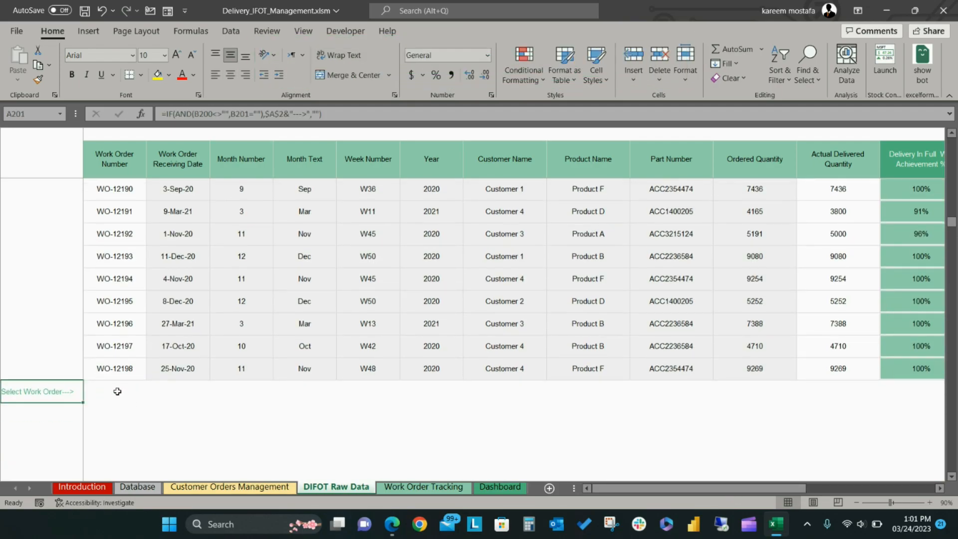
- Add WO-12445 to DIFOT Raw Data with 1500 delivered and arrival date 19-Mar-23
left_click(150, 396)
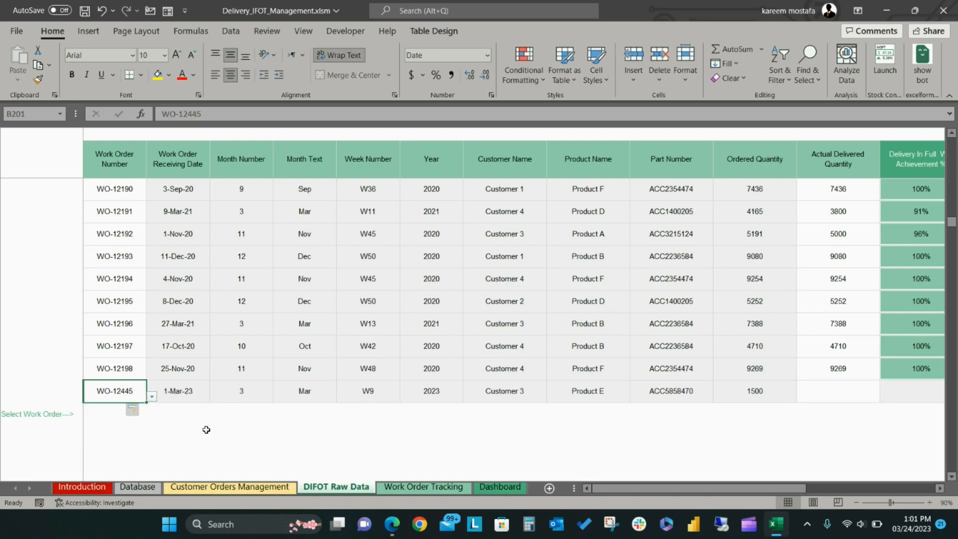
mouse_move(847, 392)
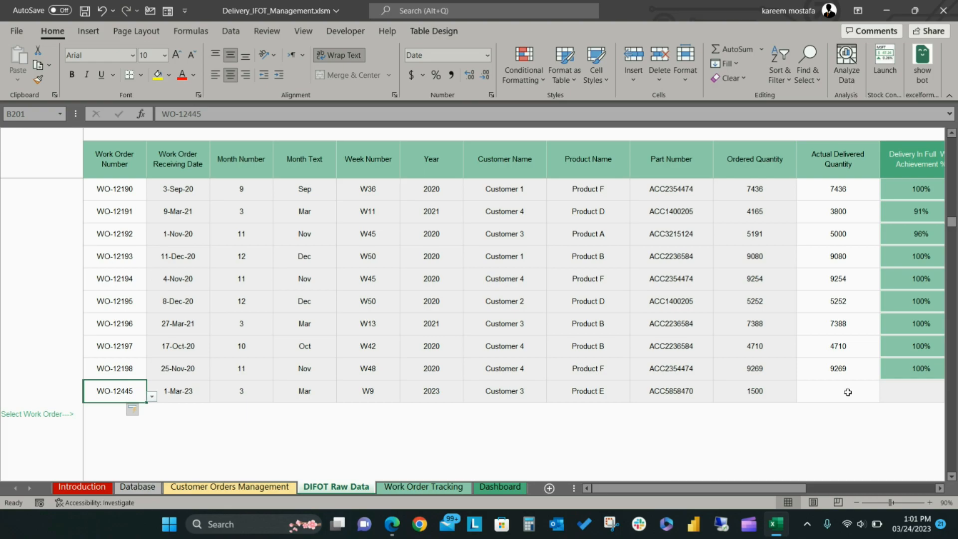
left_click(837, 391)
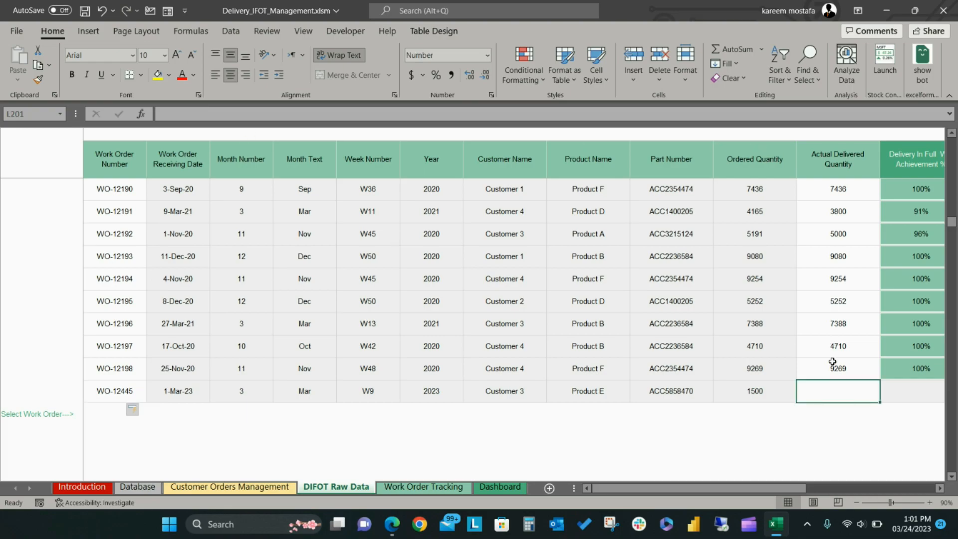
type("1400")
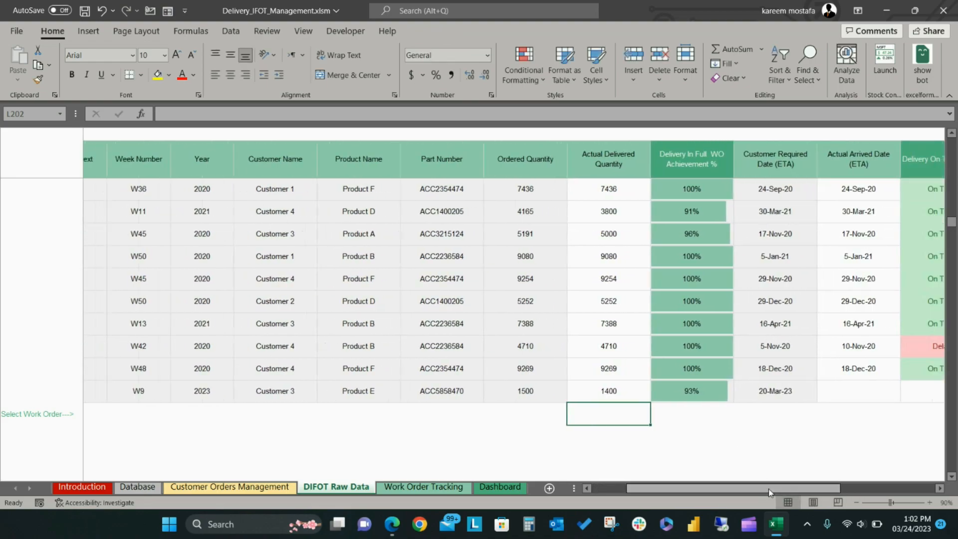
left_click(666, 390)
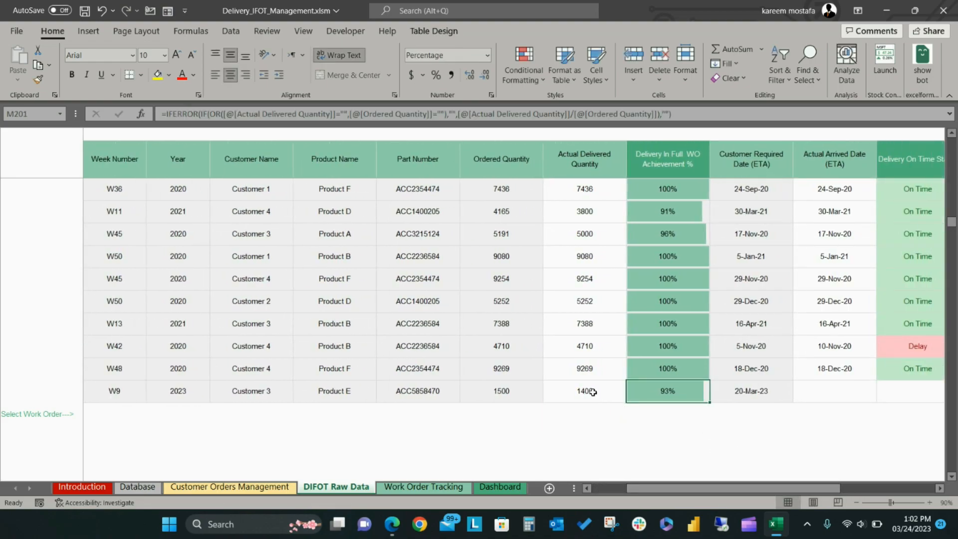
left_click(583, 391)
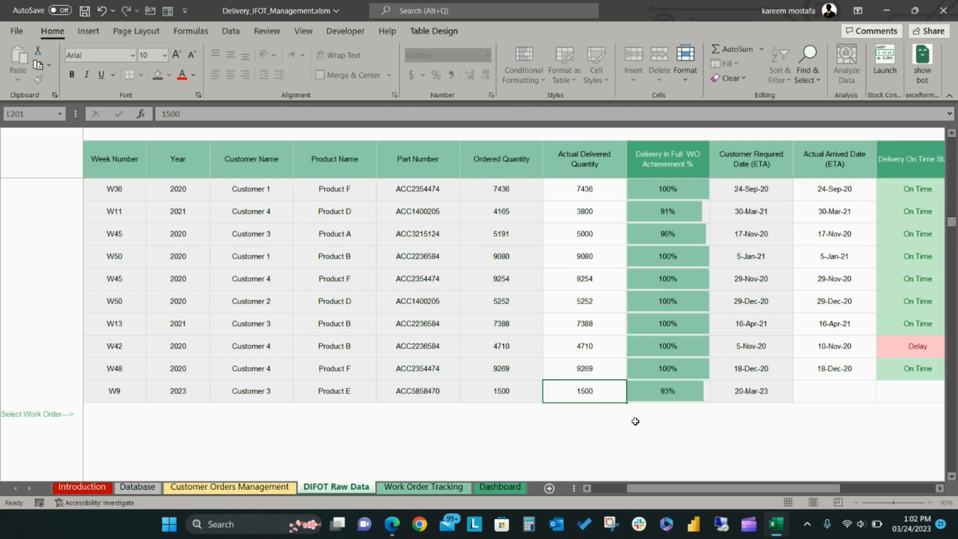
left_click(833, 391)
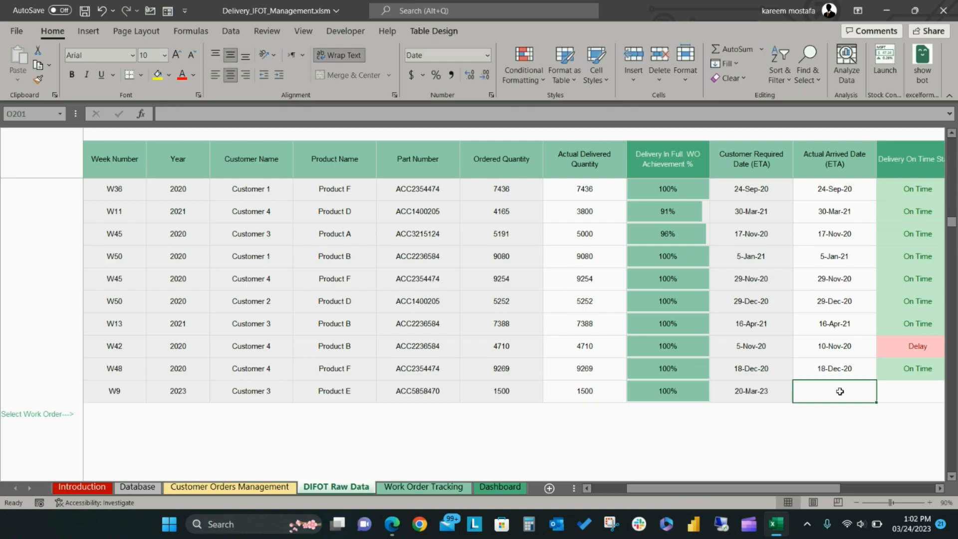
type("3/1")
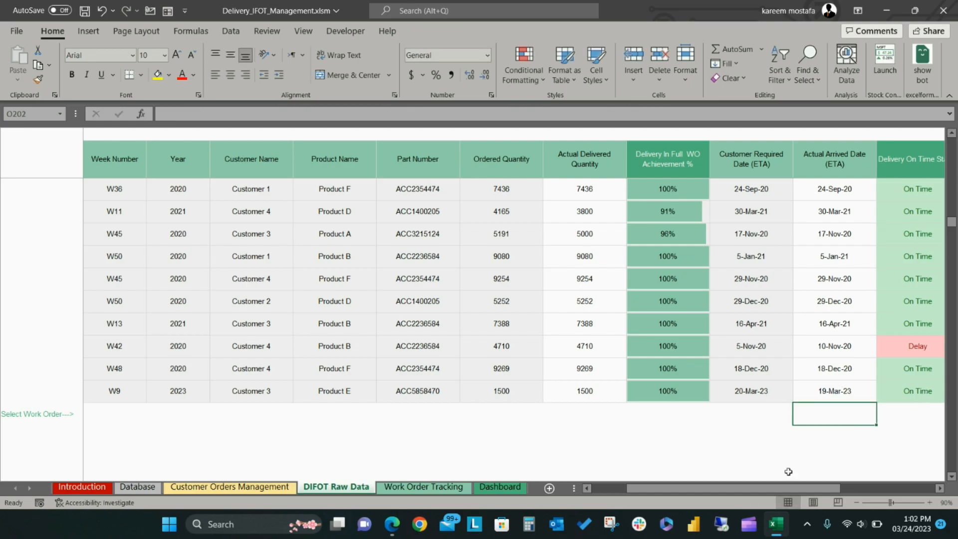
- Record 150 defective units for WO-12445, giving 90% delivered product quality
scroll("right", 3)
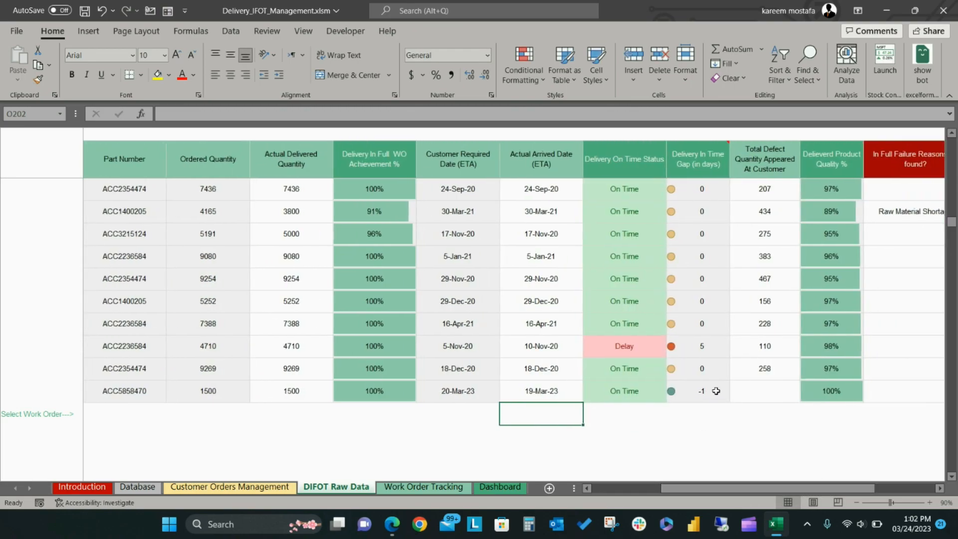
left_click(701, 391)
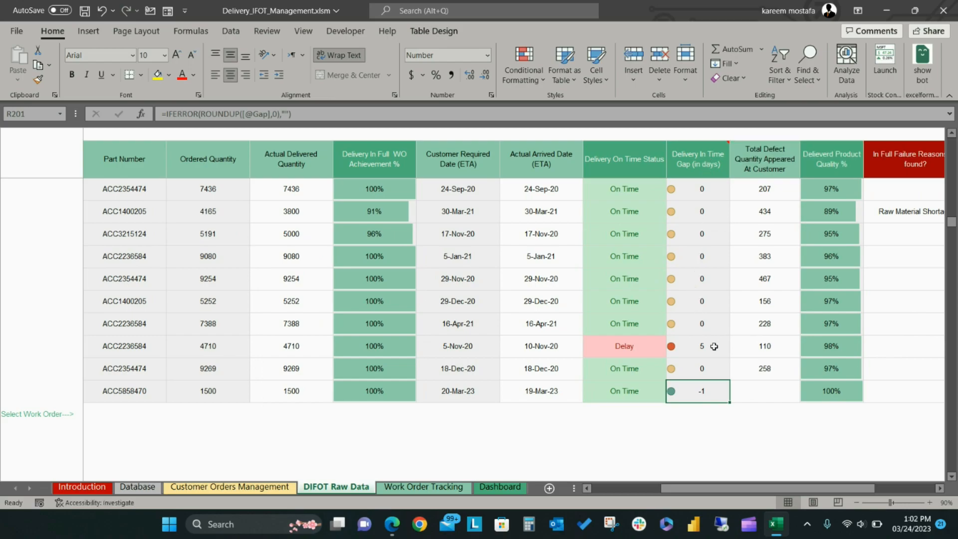
left_click(763, 390)
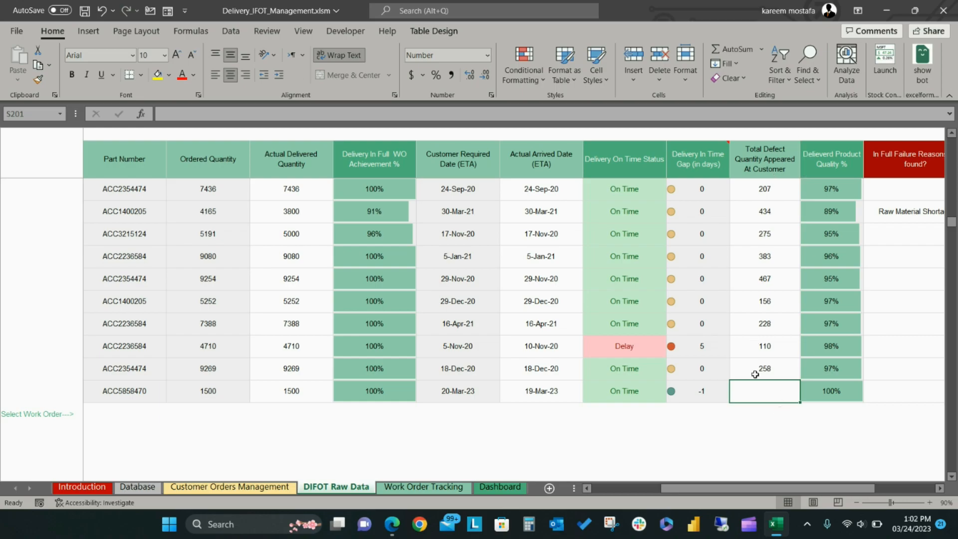
mouse_move(756, 391)
type("150")
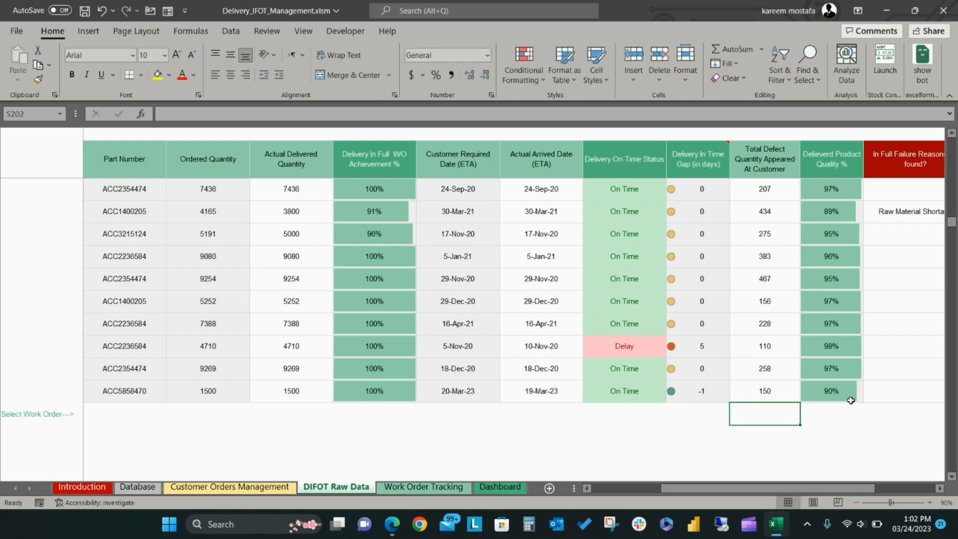
left_click(910, 391)
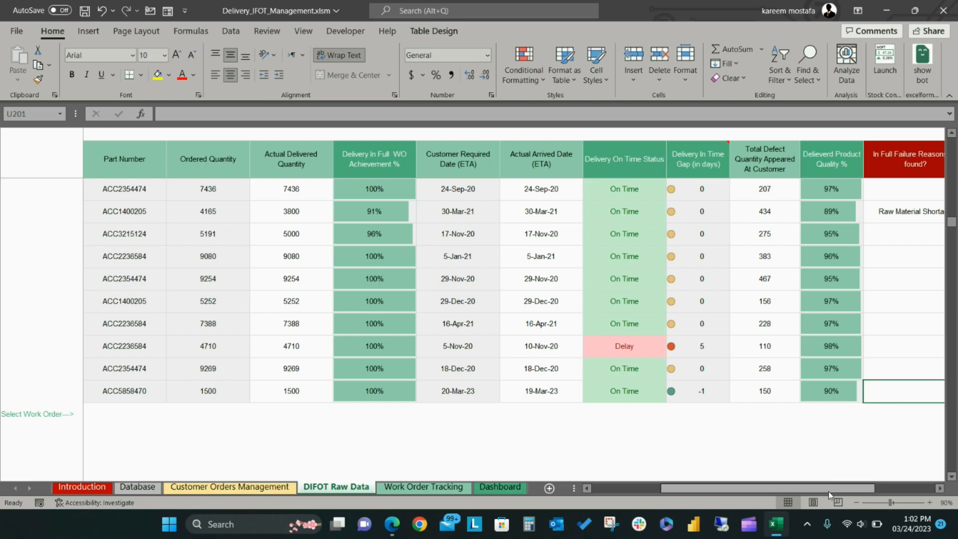
scroll("right", 3)
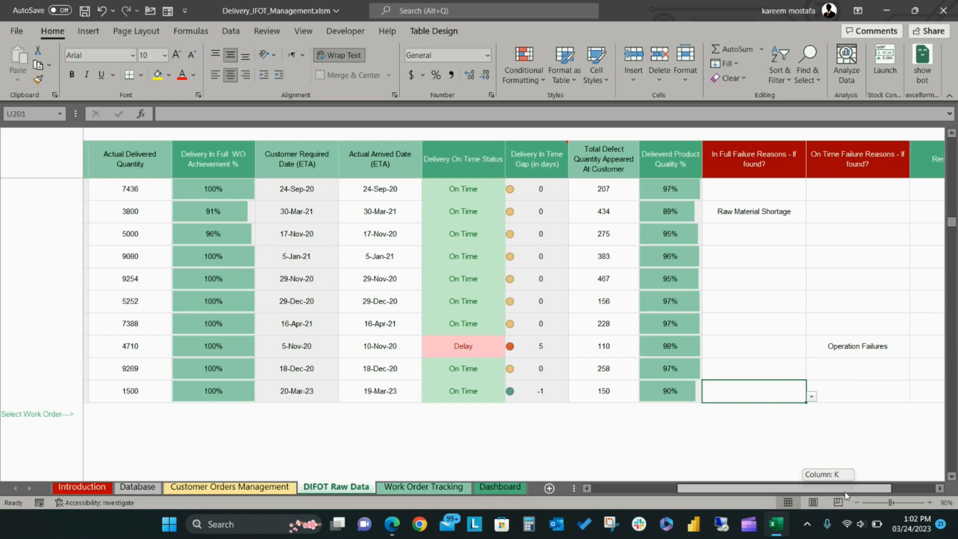
left_click(856, 158)
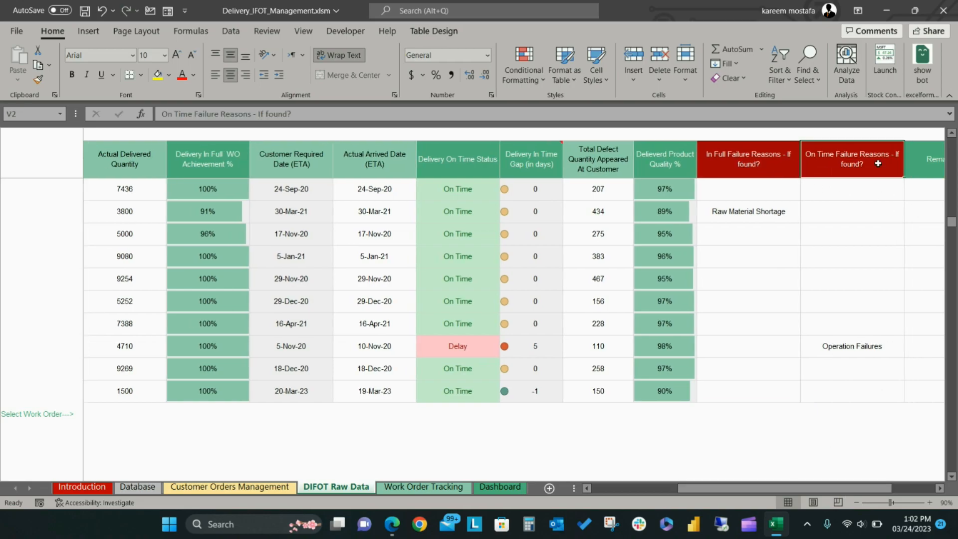
left_click(805, 395)
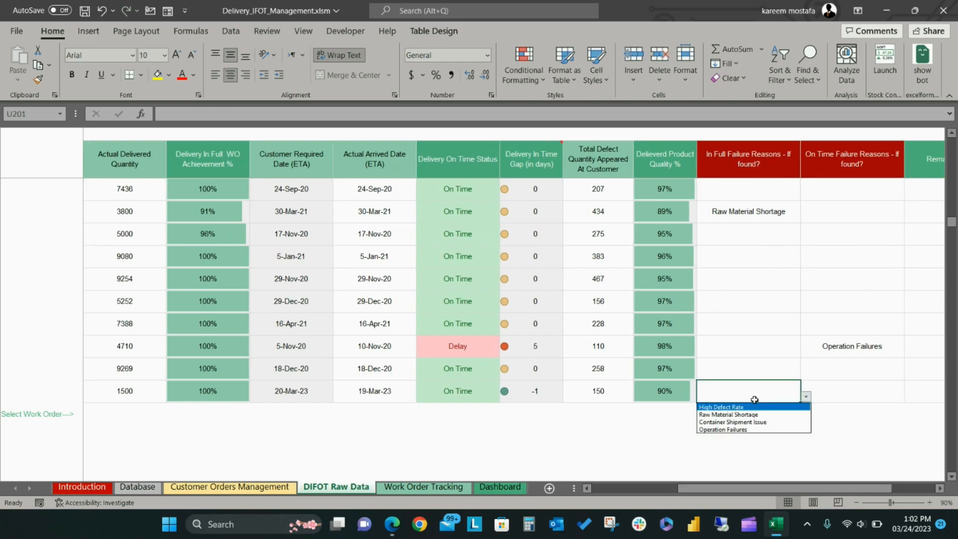
left_click(851, 390)
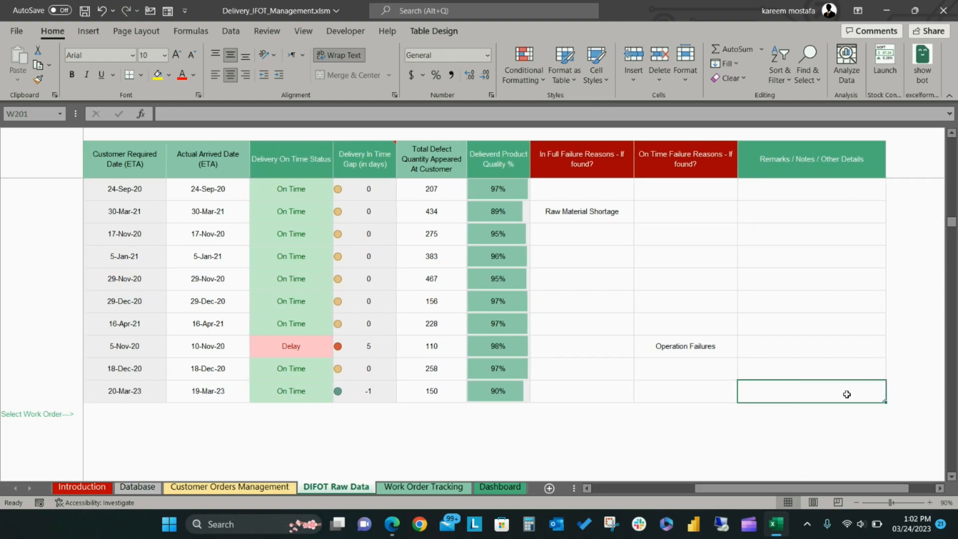
mouse_move(818, 385)
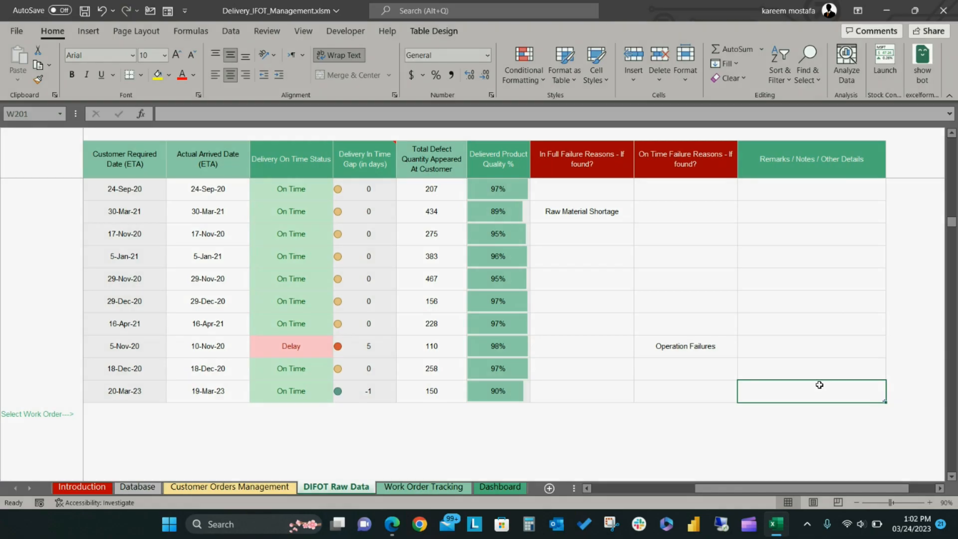
left_click(423, 487)
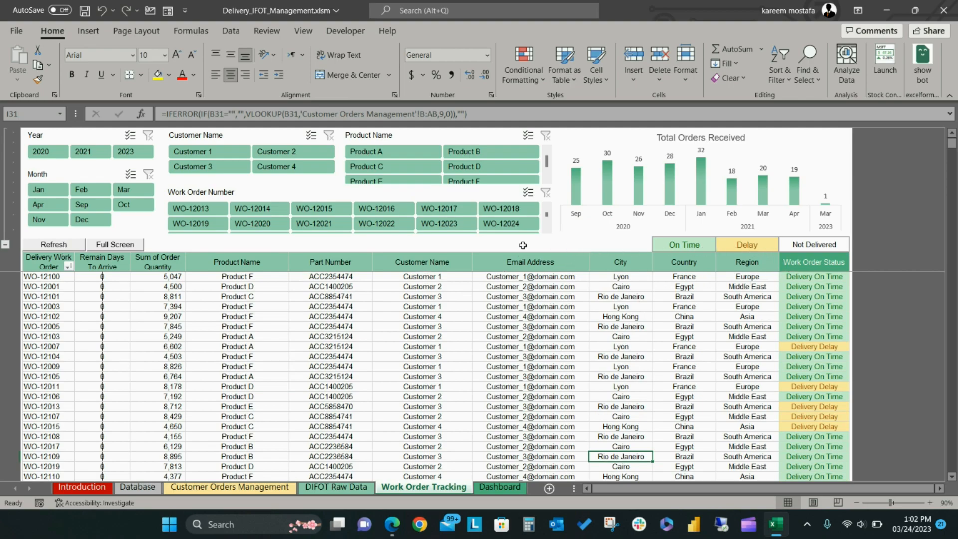
mouse_move(665, 148)
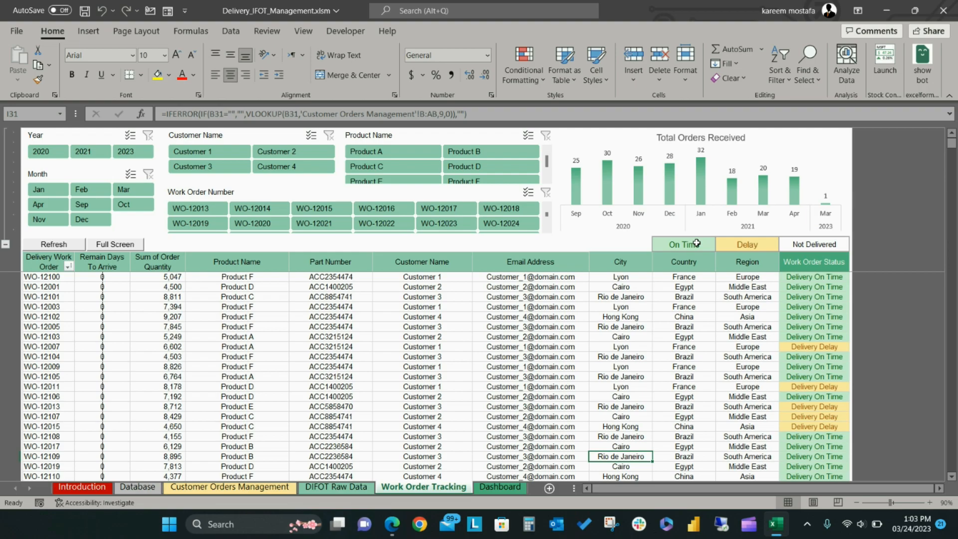
- Review the work order delivery statuses and the On Time status legend
left_click(683, 243)
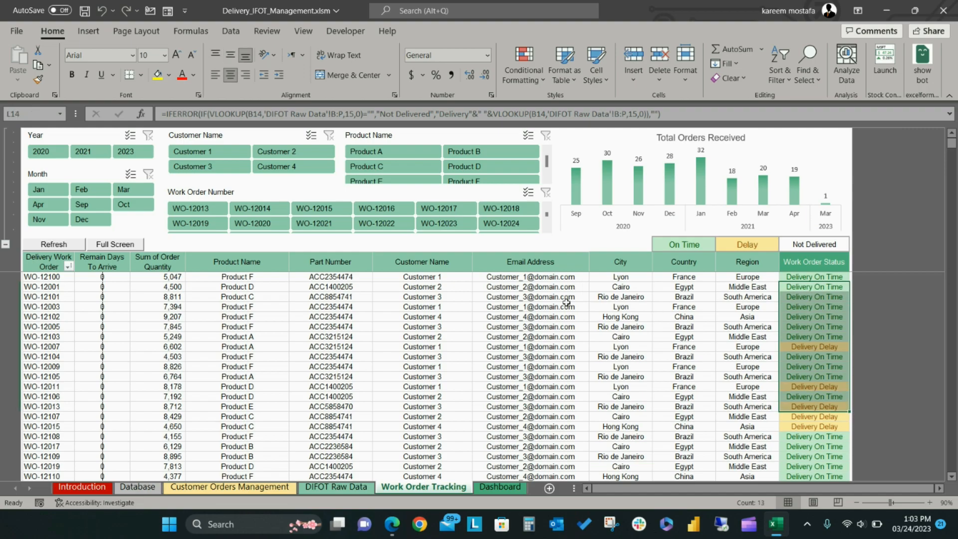
left_click(292, 151)
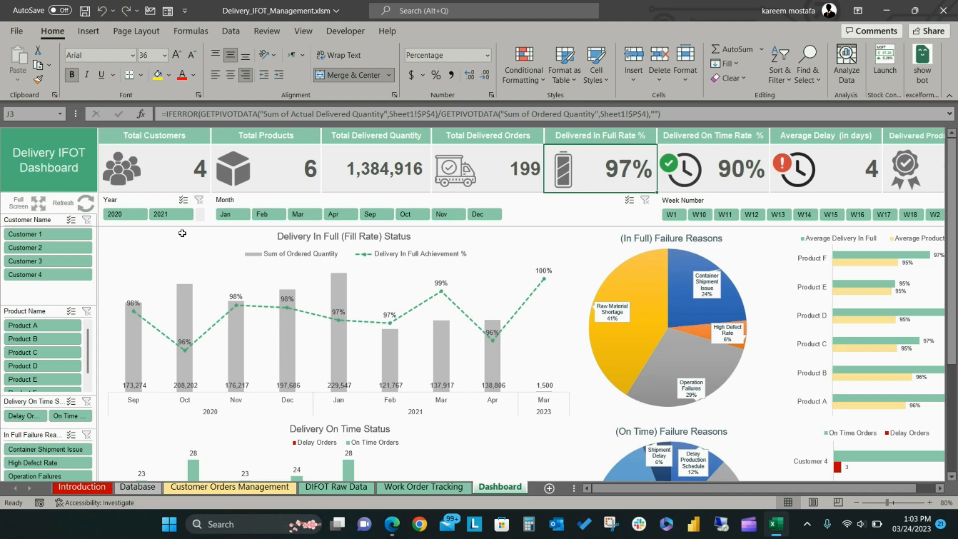
- Walk through the KPI cards: total delivered orders, 97% in full, 90% on time, 96% quality
left_click(153, 135)
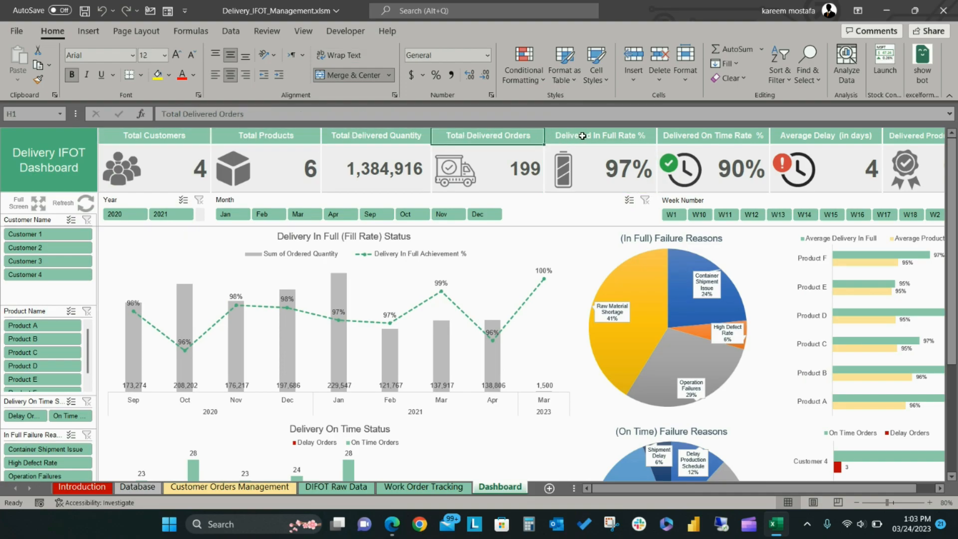
left_click(599, 135)
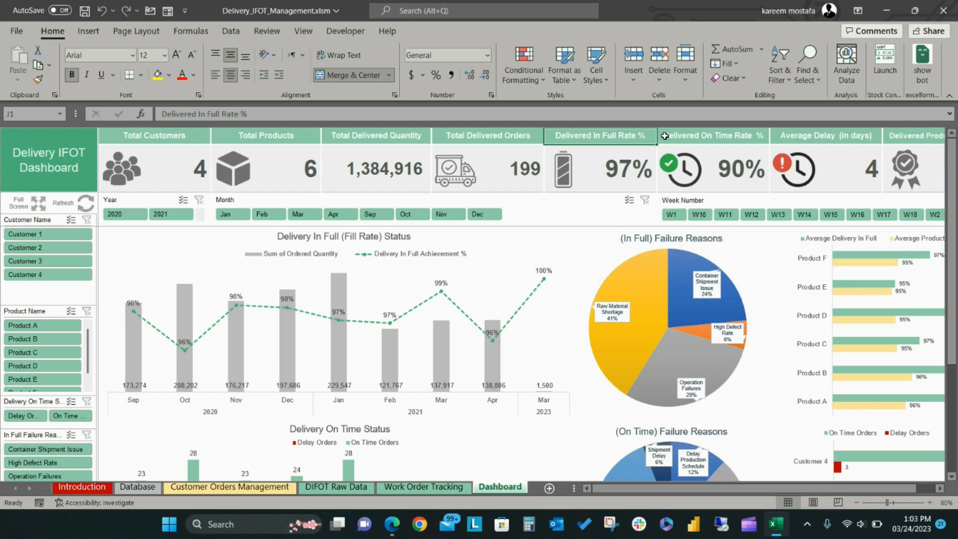
left_click(711, 135)
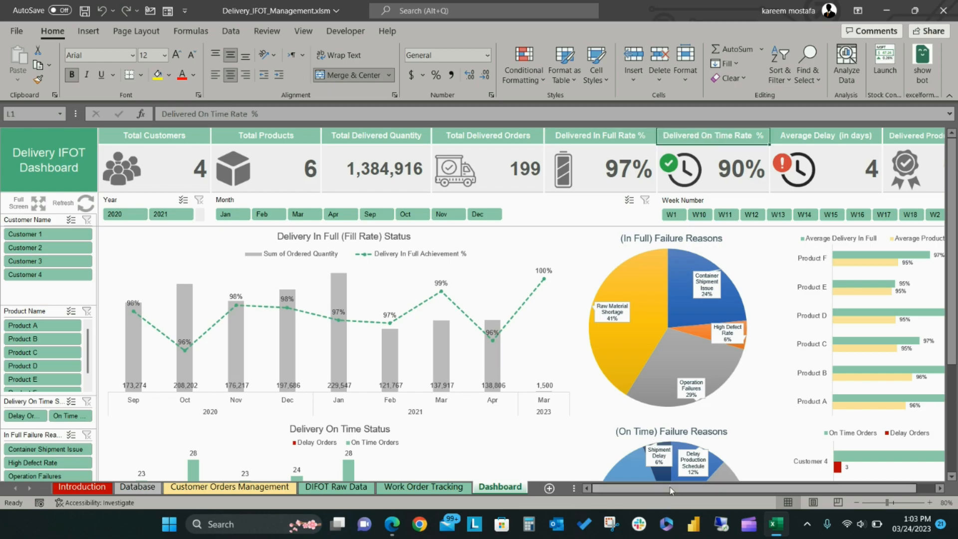
left_click(880, 135)
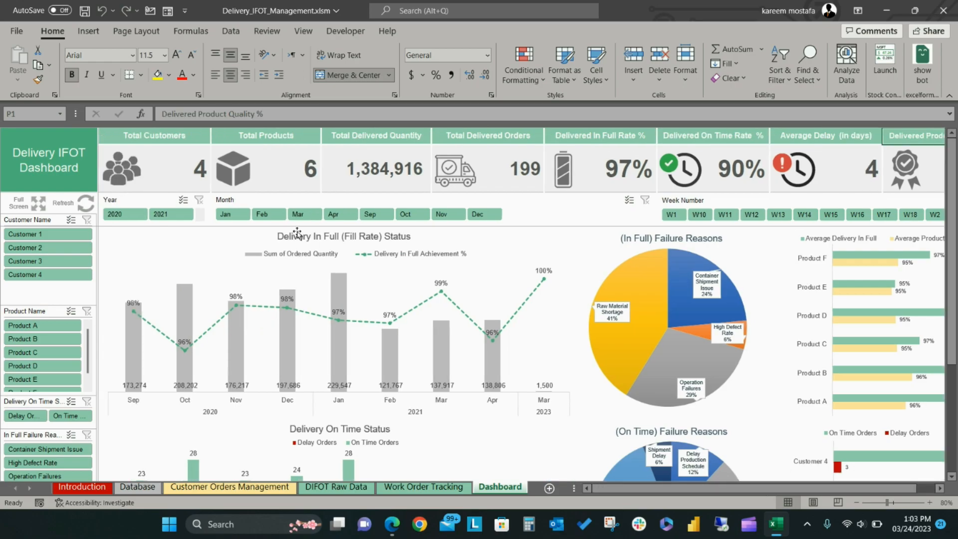
left_click(342, 299)
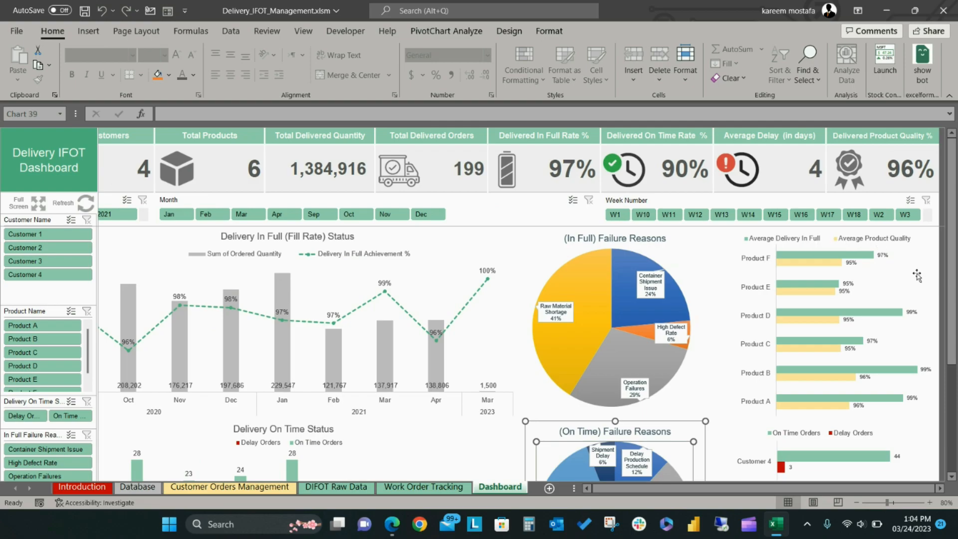
scroll("down", 3)
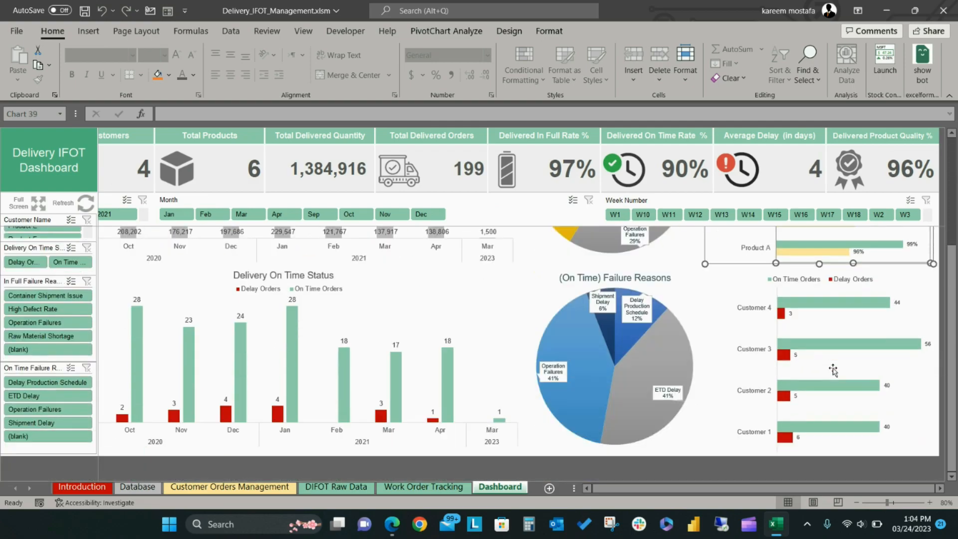
mouse_move(879, 312)
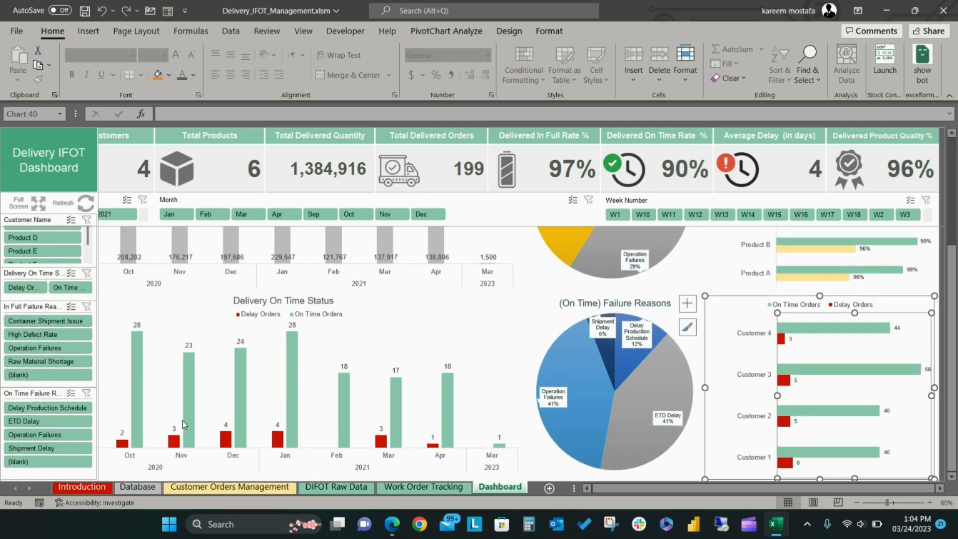
- Filter the dashboard by October, February, one customer and Product E, then clear filters
left_click(355, 214)
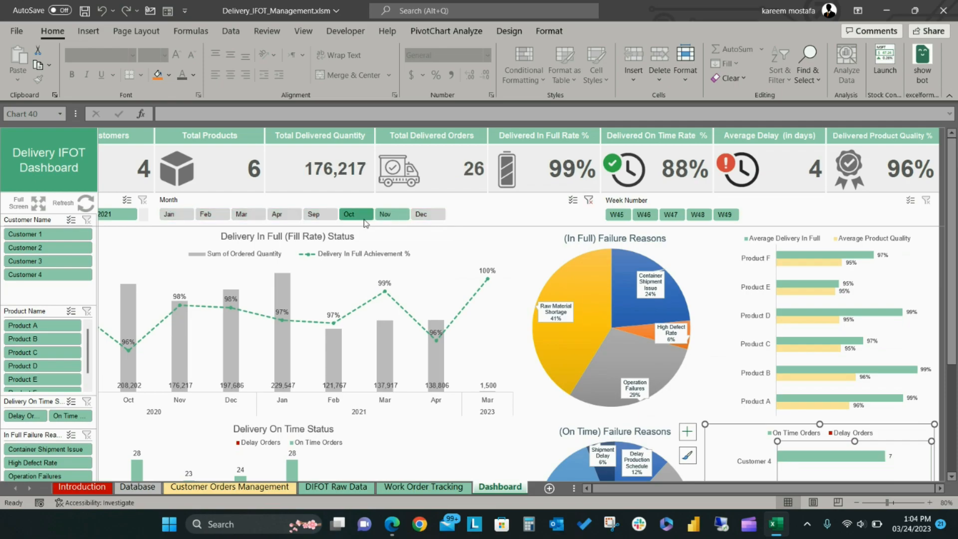
left_click(212, 214)
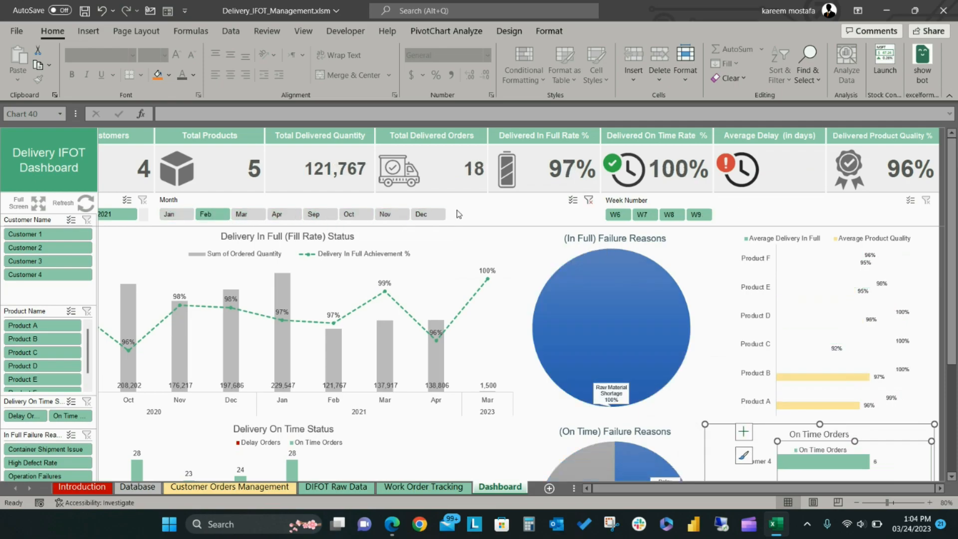
left_click(25, 261)
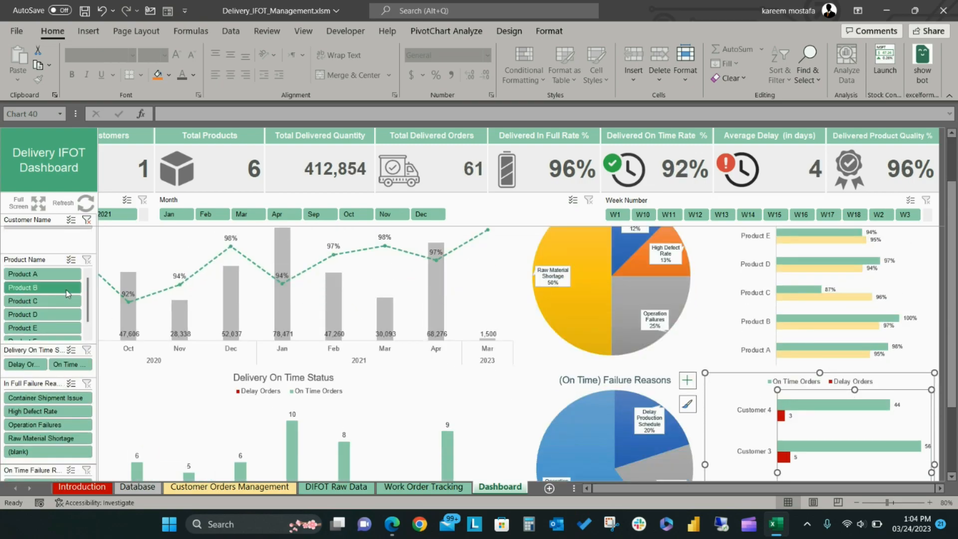
left_click(42, 329)
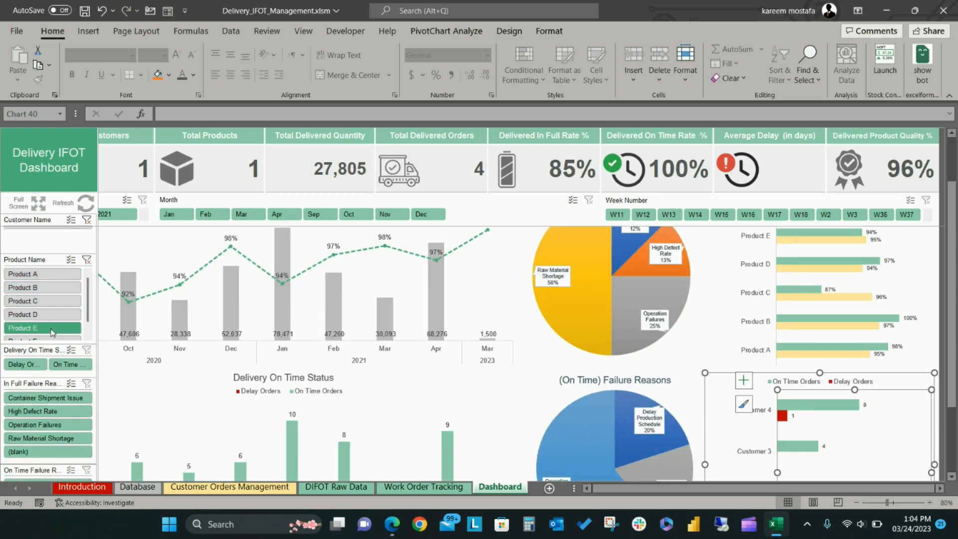
left_click(87, 311)
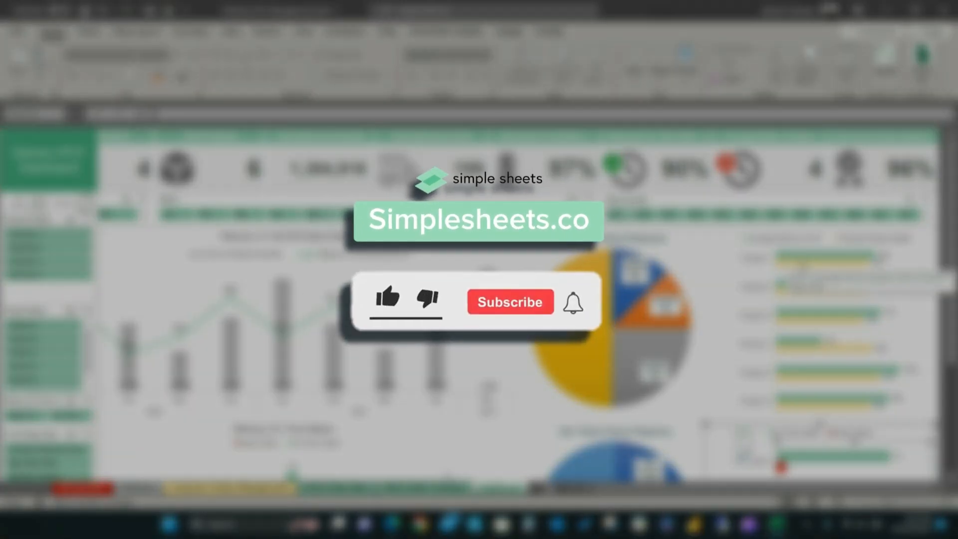
left_click(509, 301)
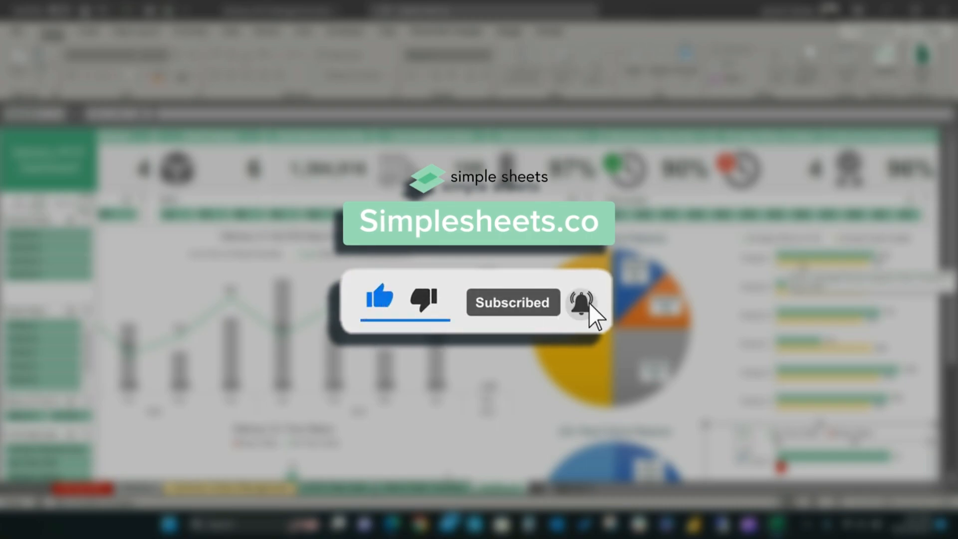